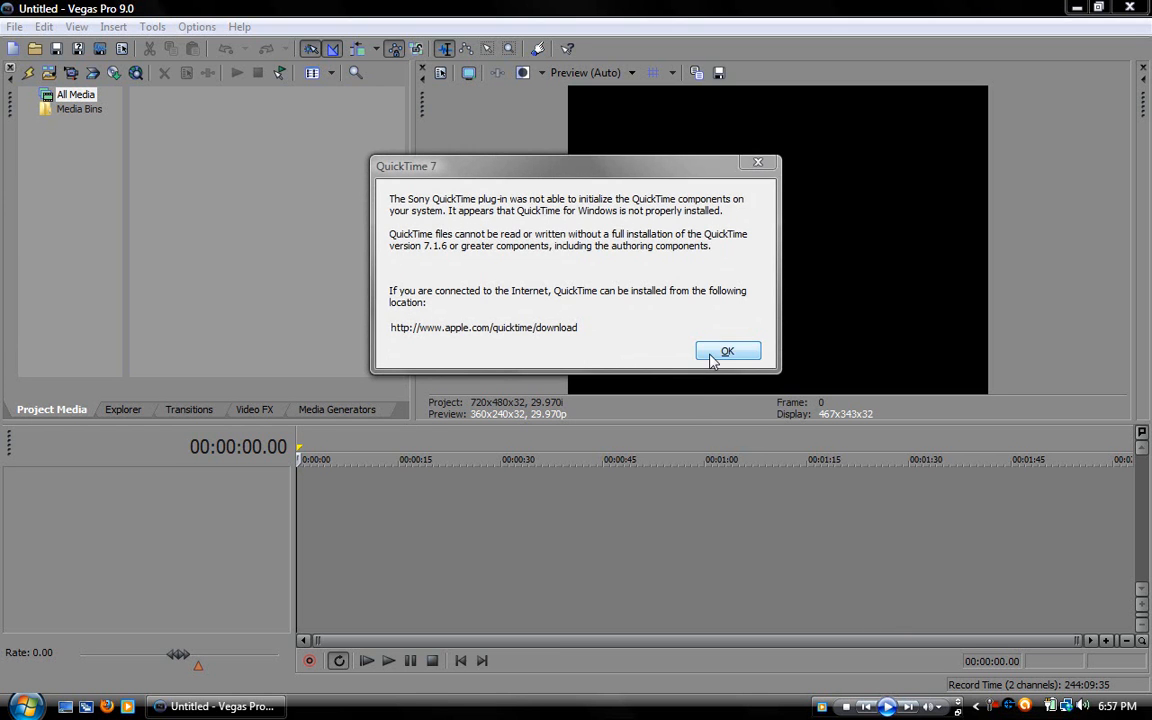
- Dismiss the QuickTime warning and try importing the .mov clip from the Video FX folder
left_click(728, 352)
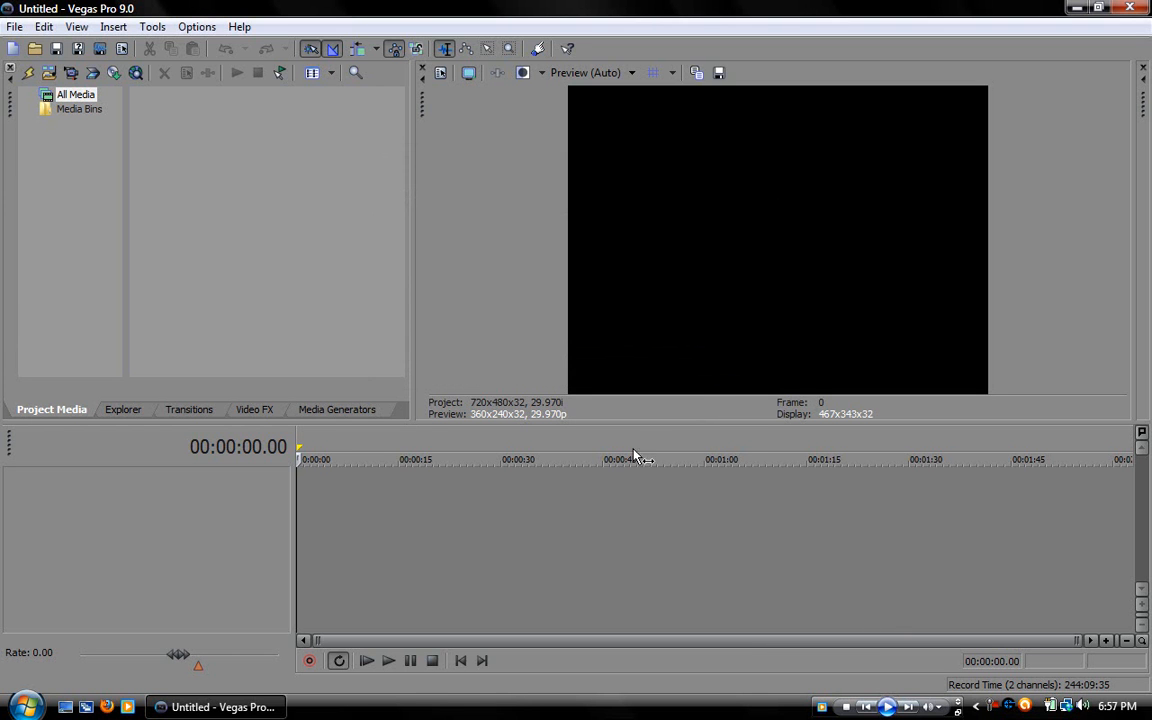
left_click(16, 26)
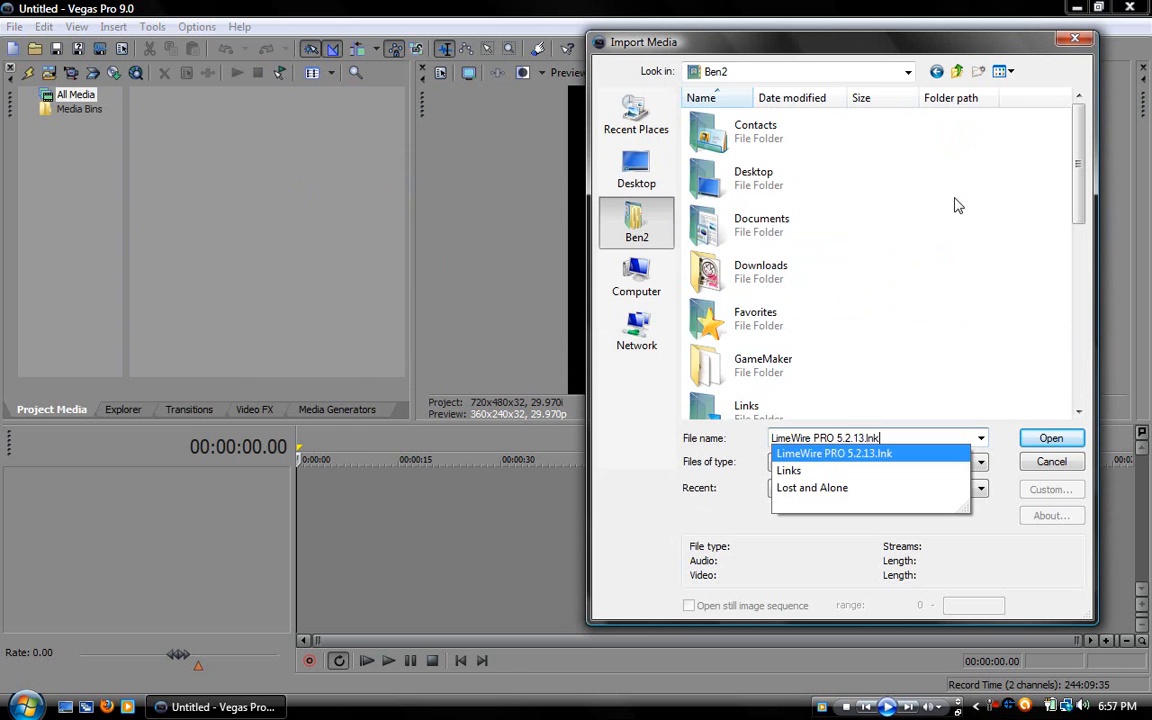
left_click(812, 488)
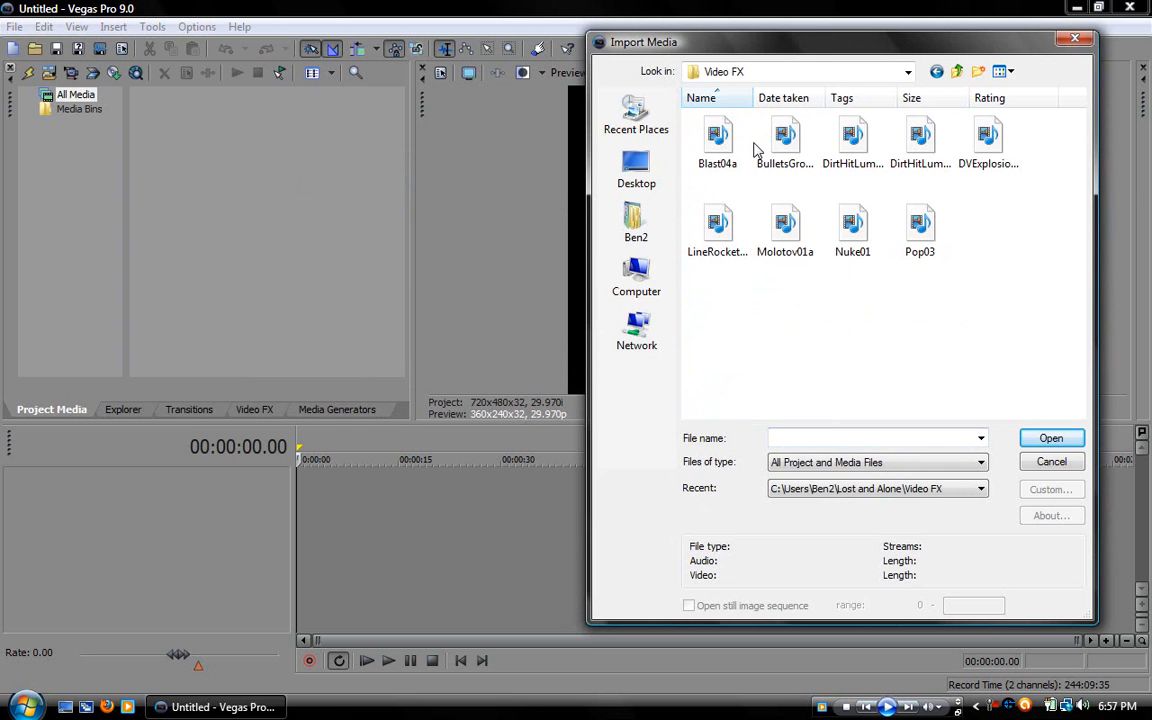
mouse_move(754, 252)
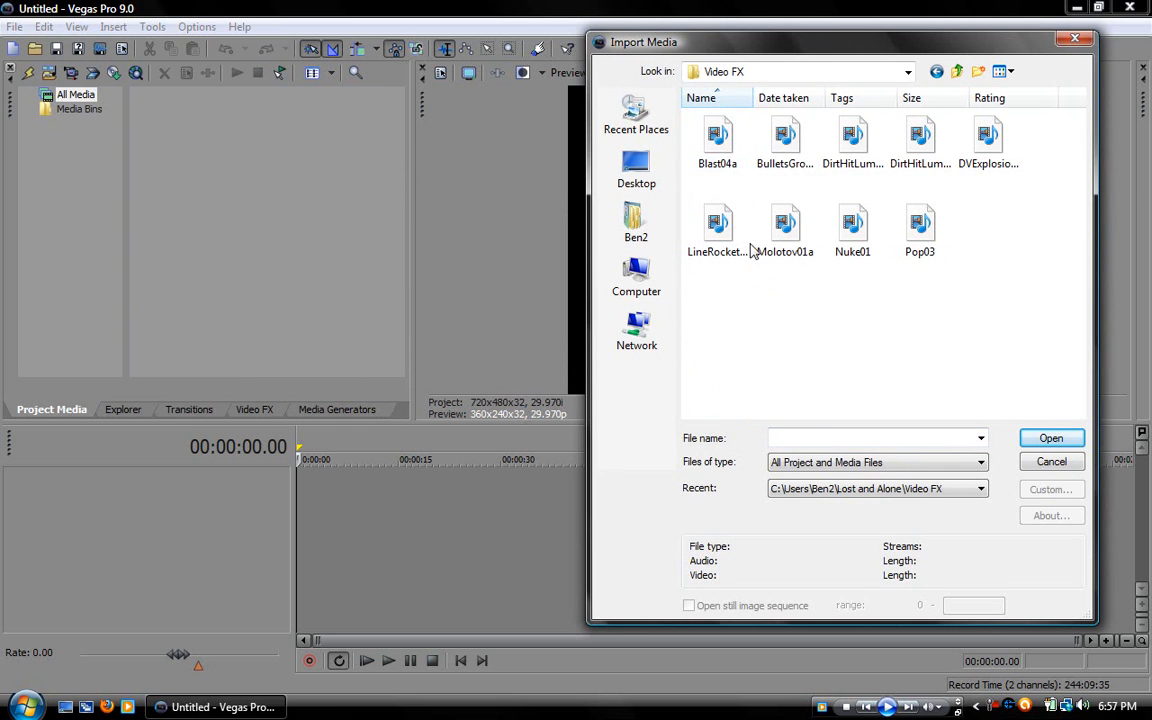
left_click(1052, 436)
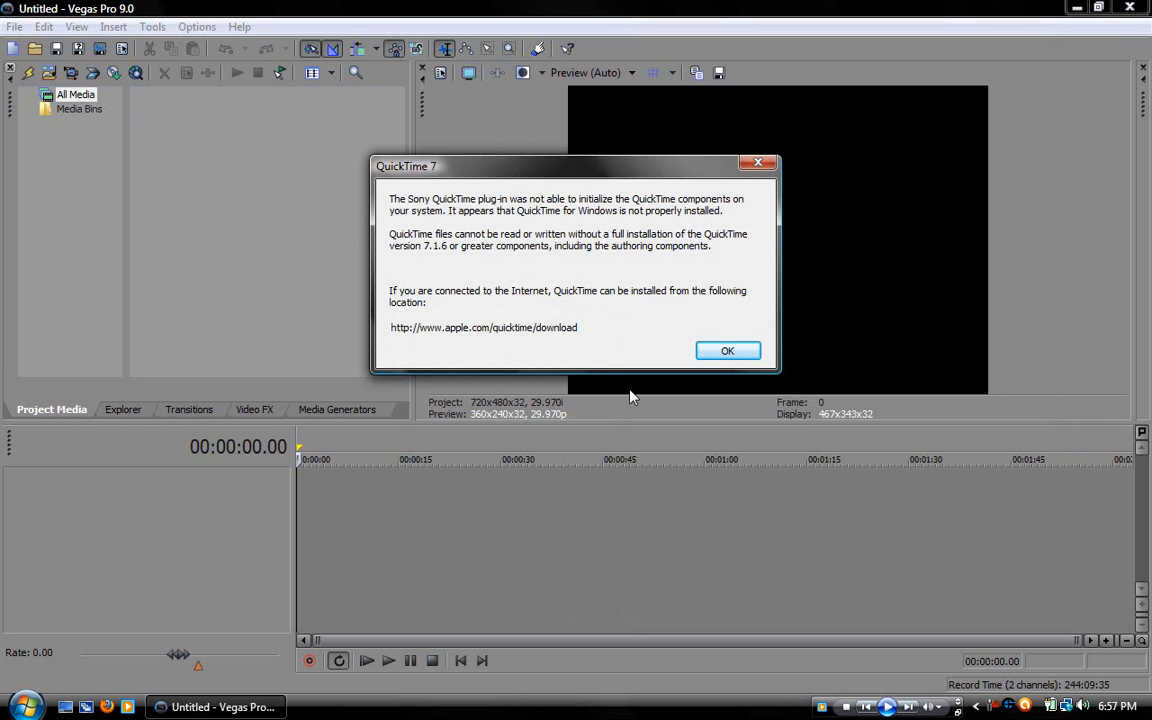
mouse_move(530, 338)
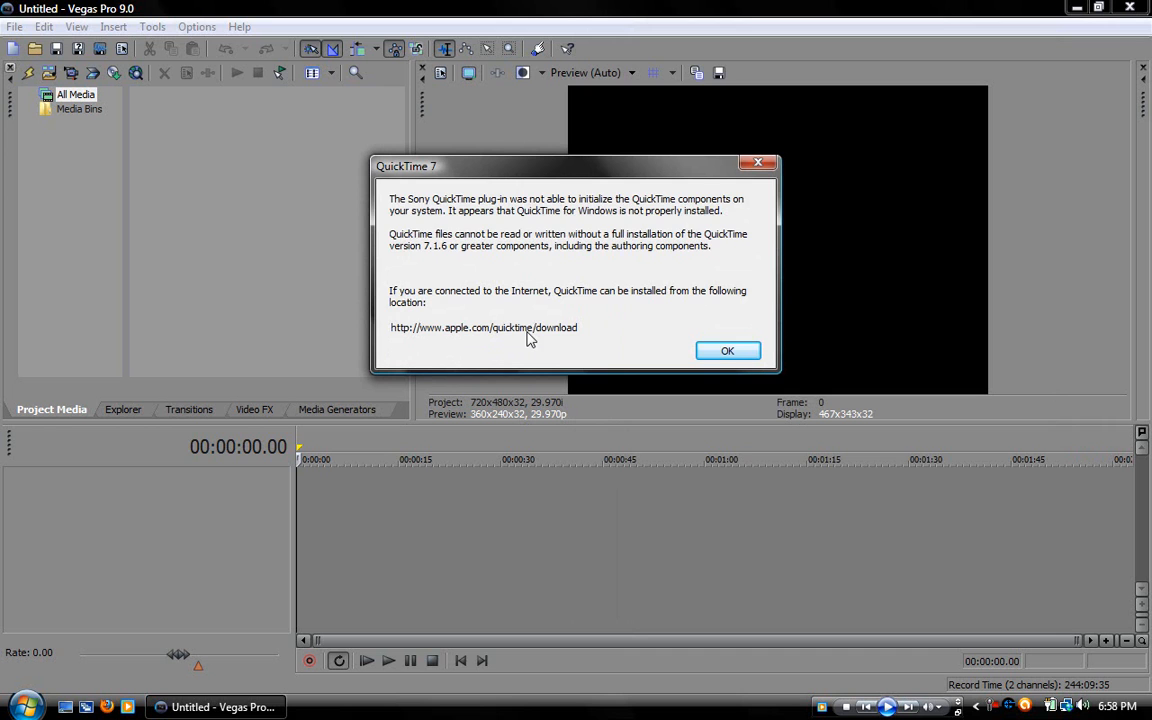
- Dismiss the import errors and start entering apple.com/quicktime/download in Firefox's address bar
left_click(728, 350)
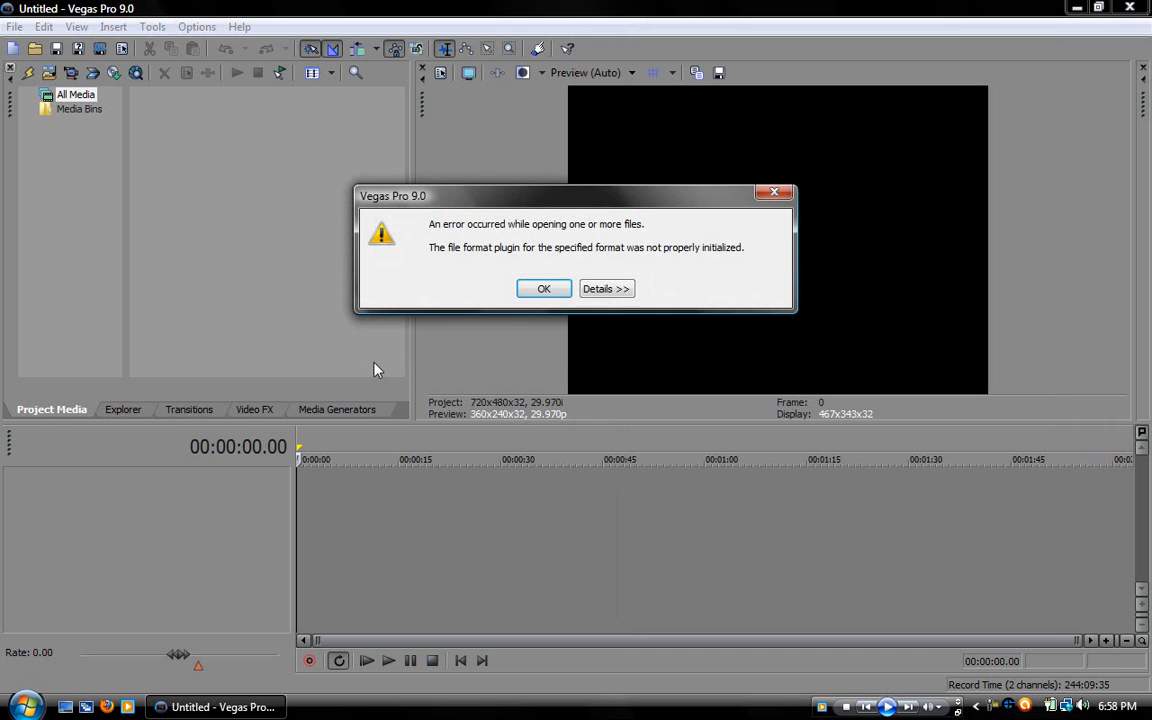
left_click(544, 288)
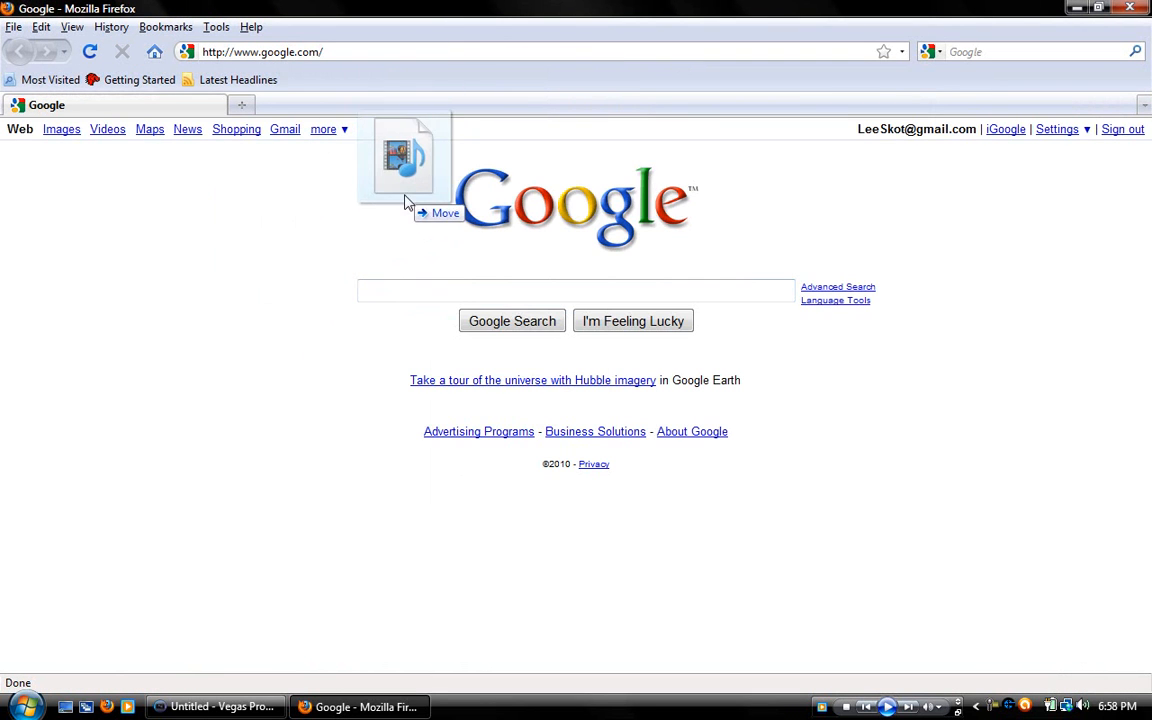
right_click(324, 258)
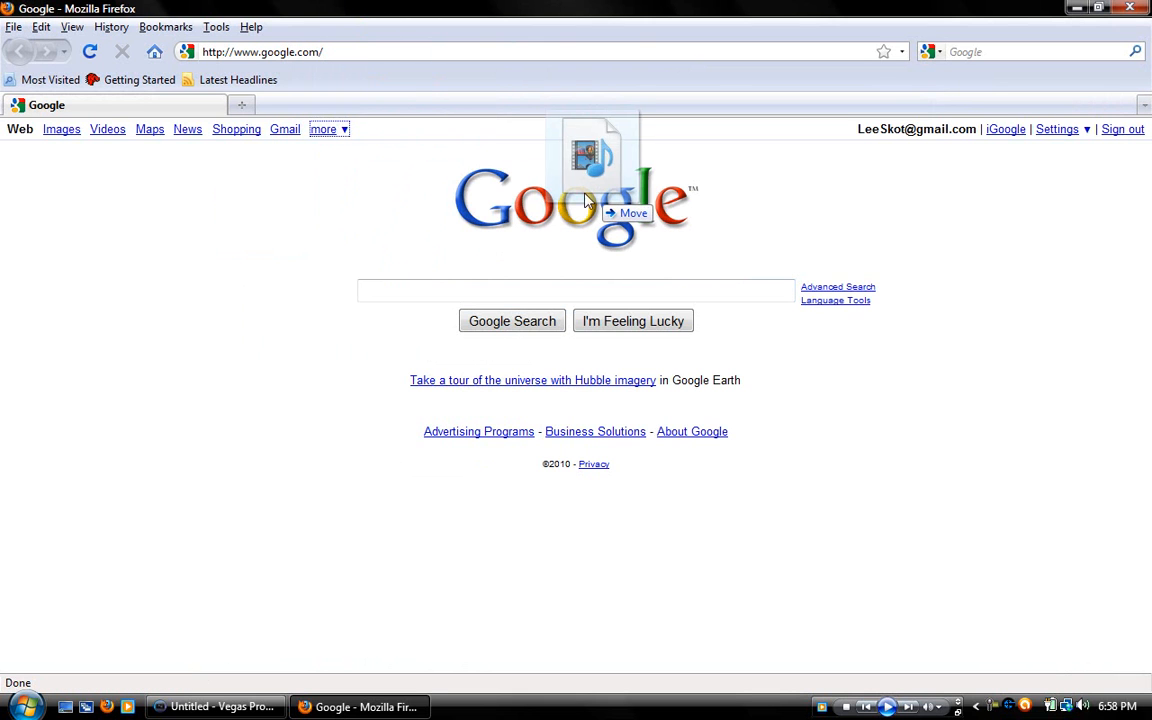
left_click(16, 706)
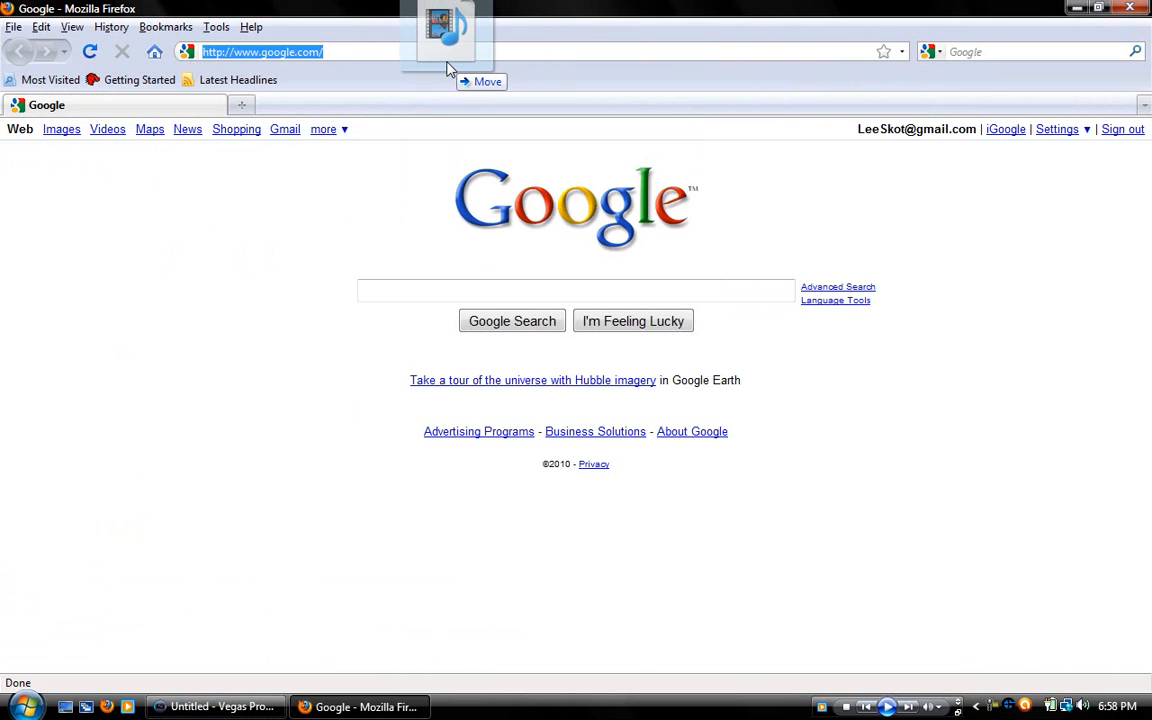
type("apple.")
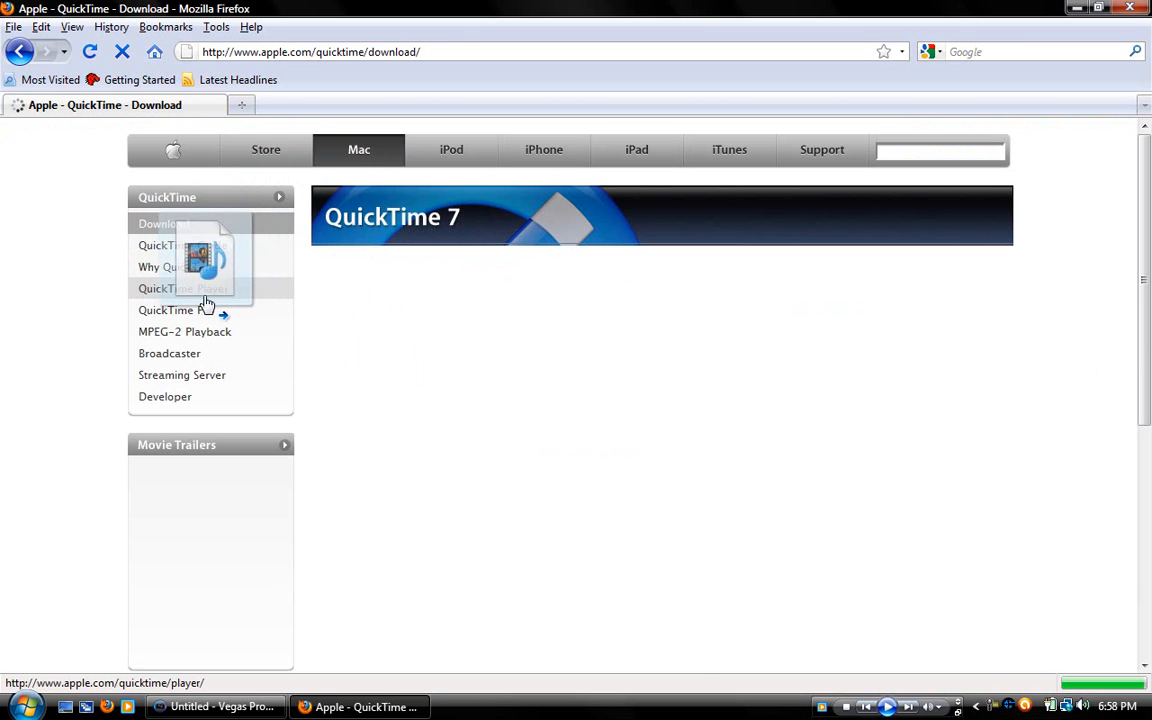
left_click(184, 288)
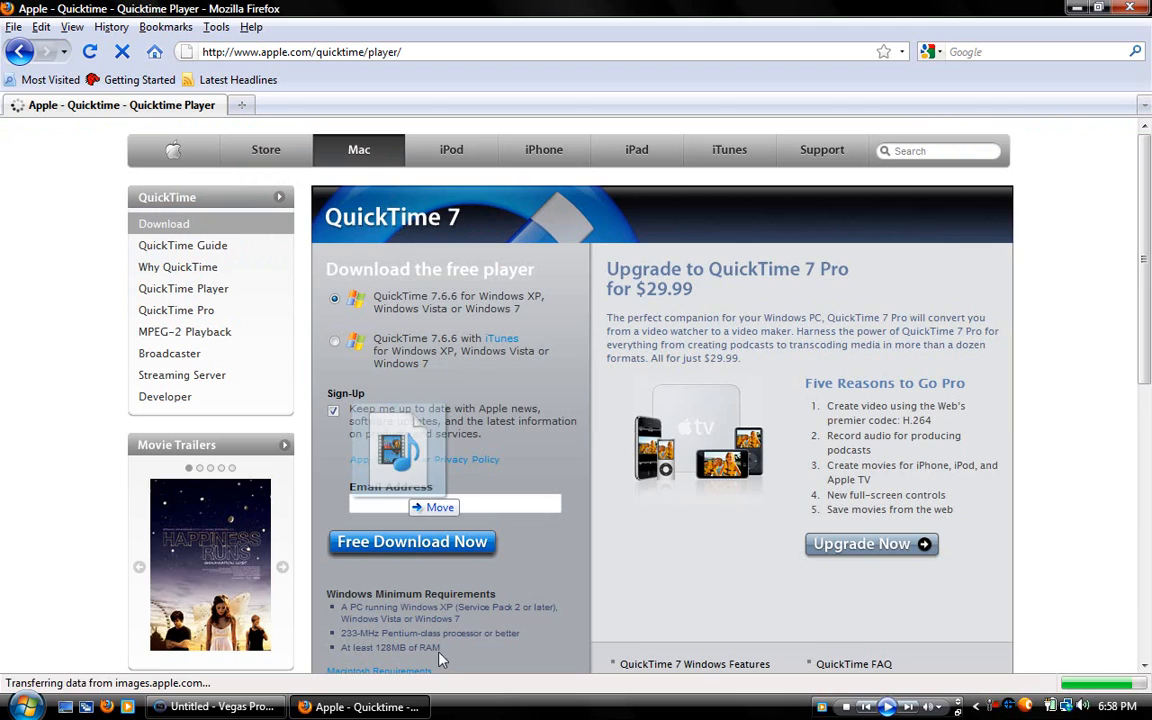
left_click(184, 288)
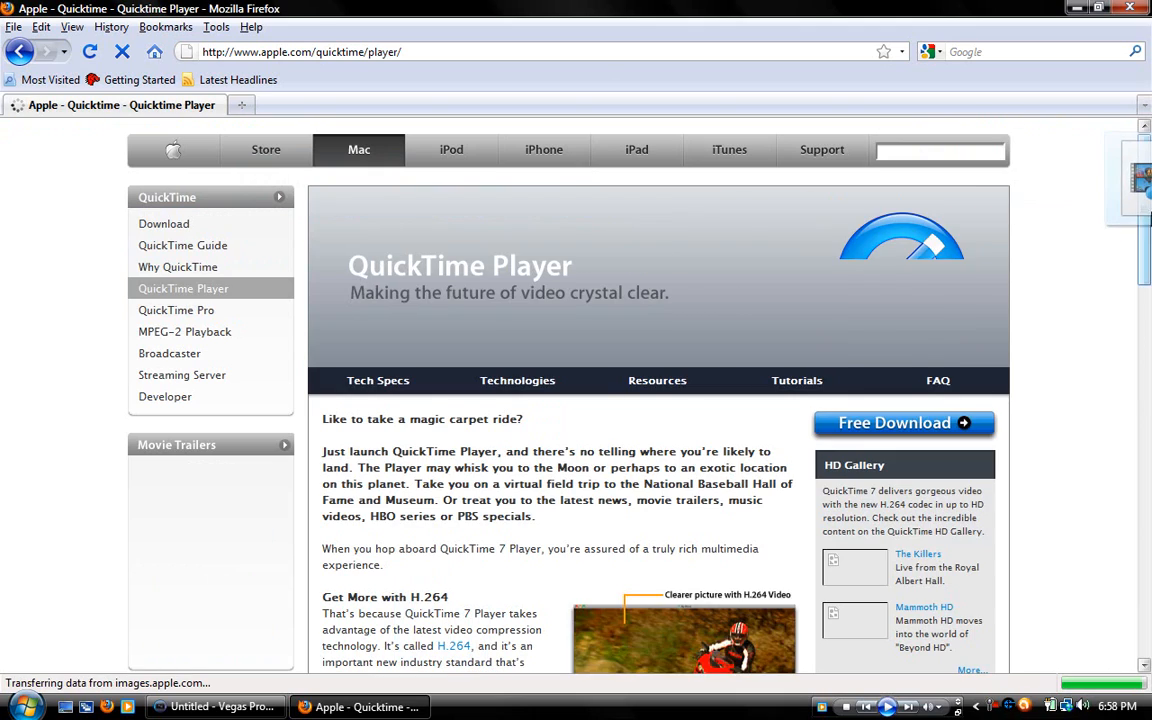
scroll("down", 3)
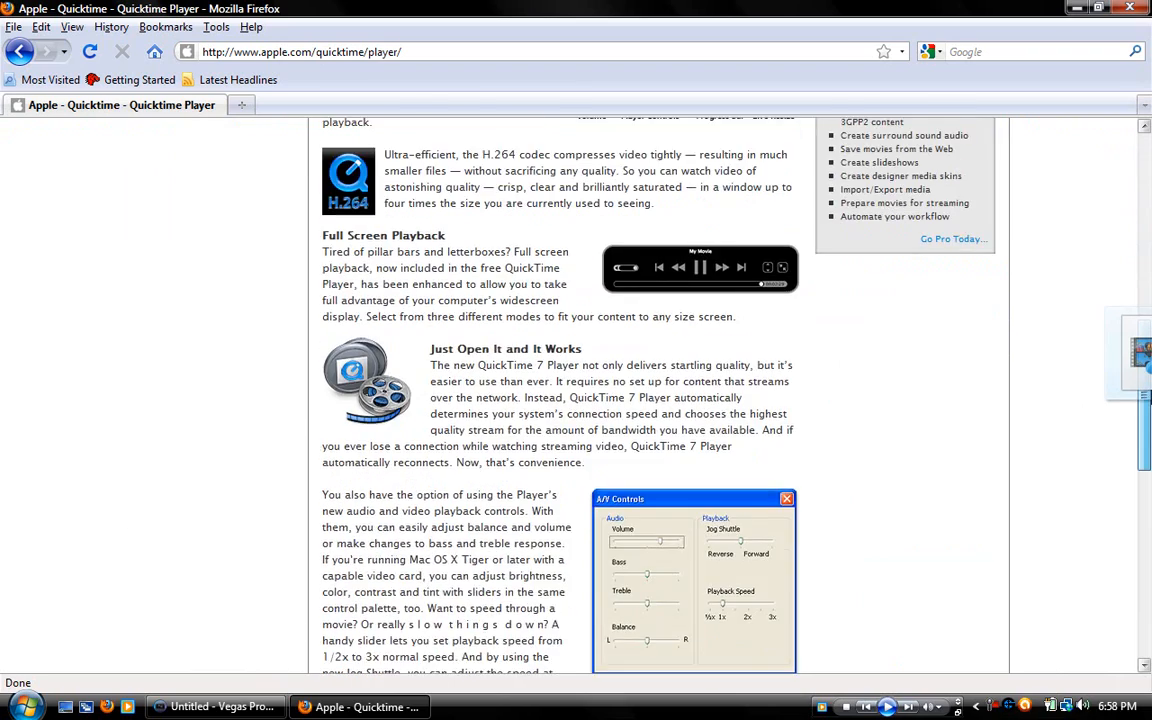
scroll("up", 3)
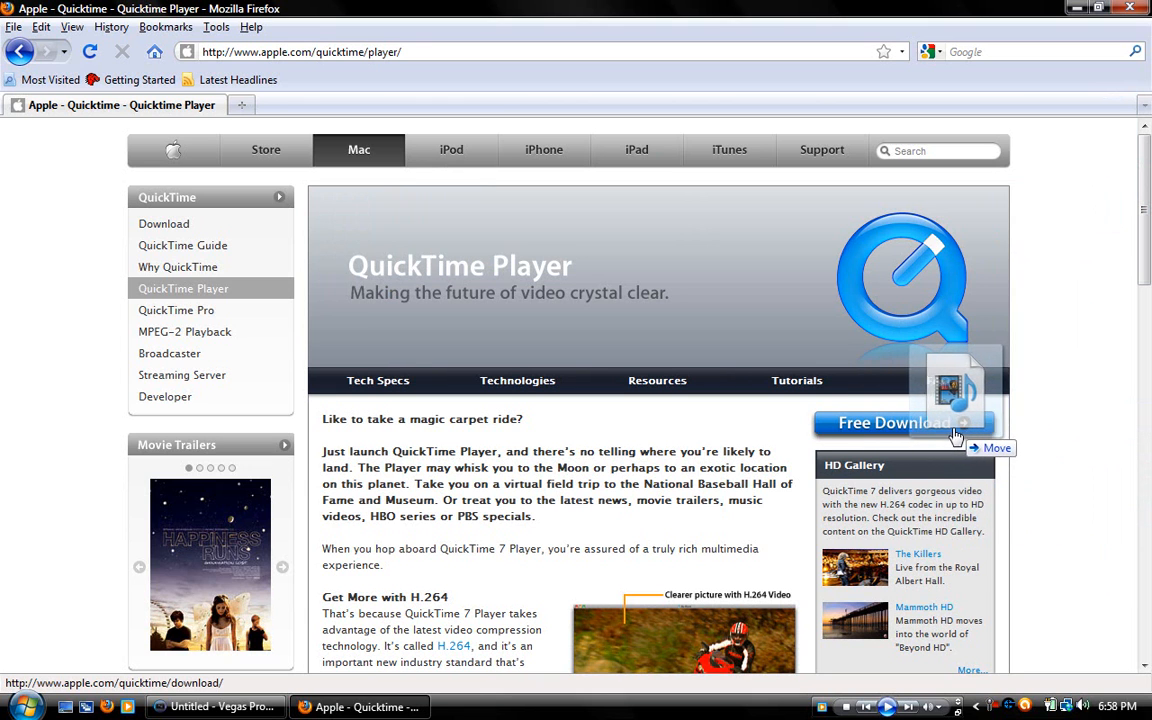
left_click(892, 422)
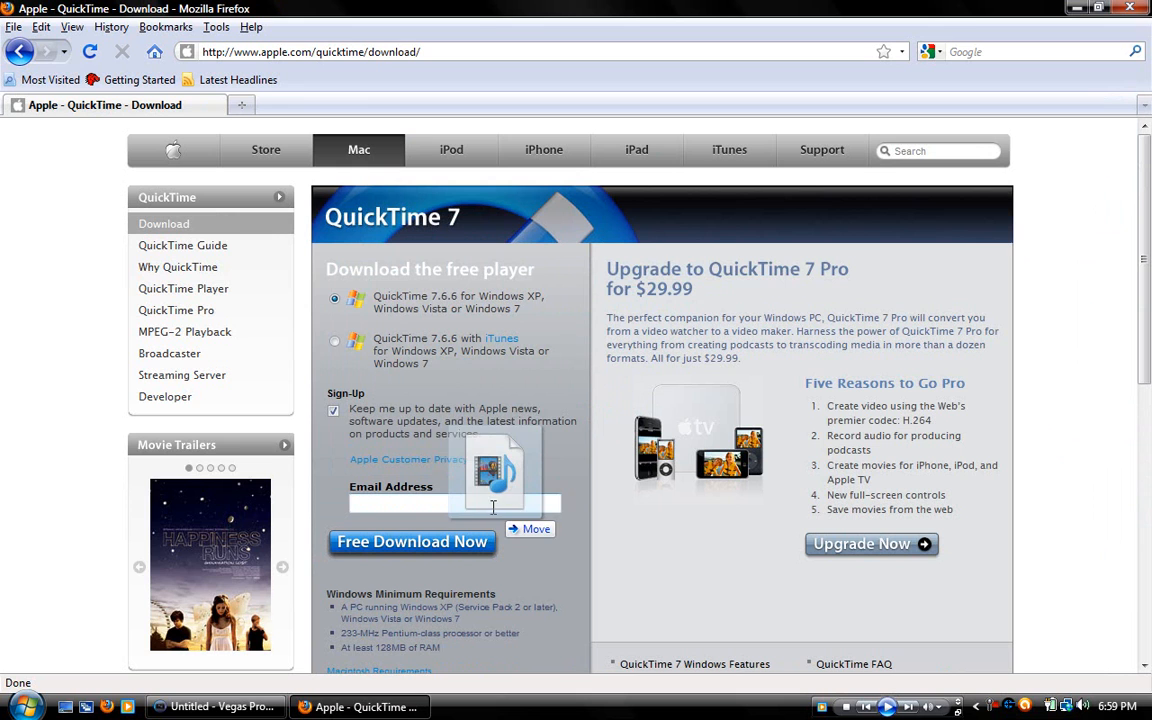
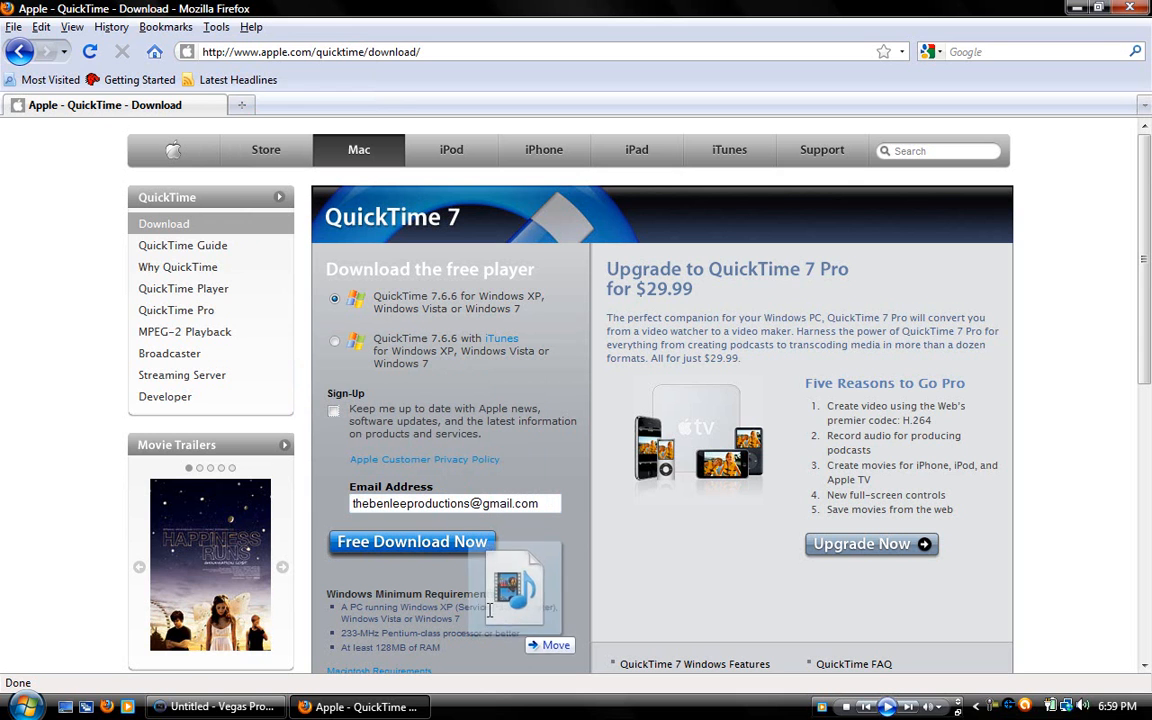
- Fill in the download form and start the free QuickTime 7 download
left_click(412, 540)
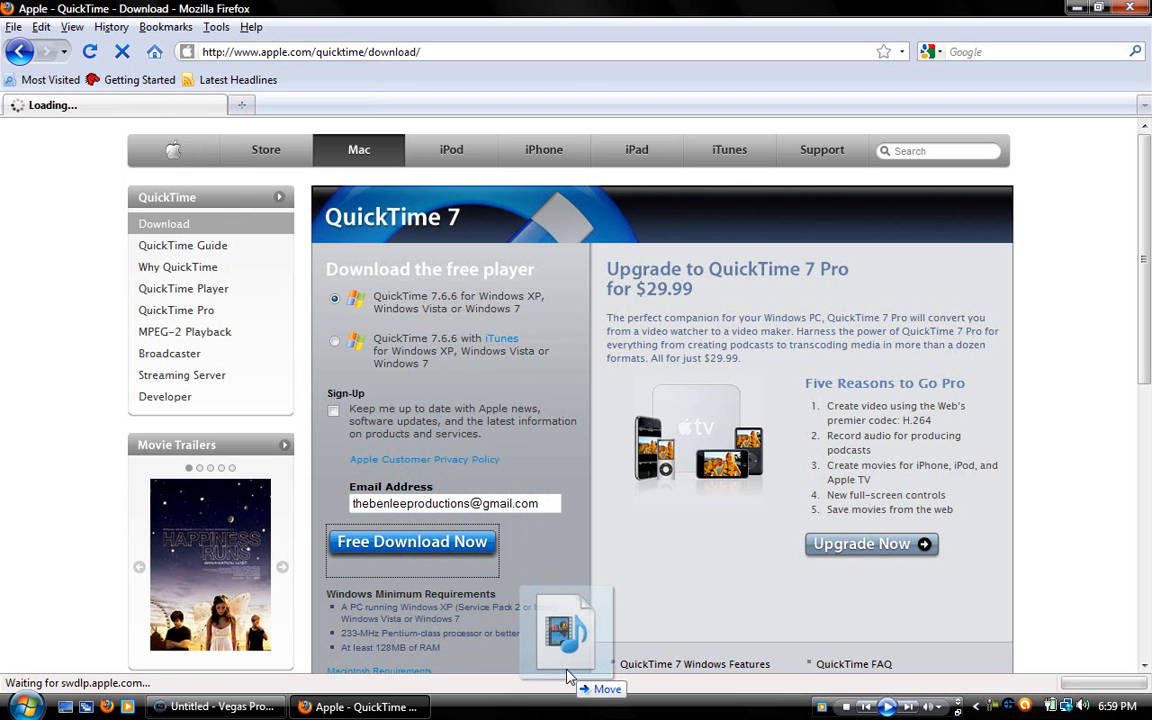
left_click(412, 540)
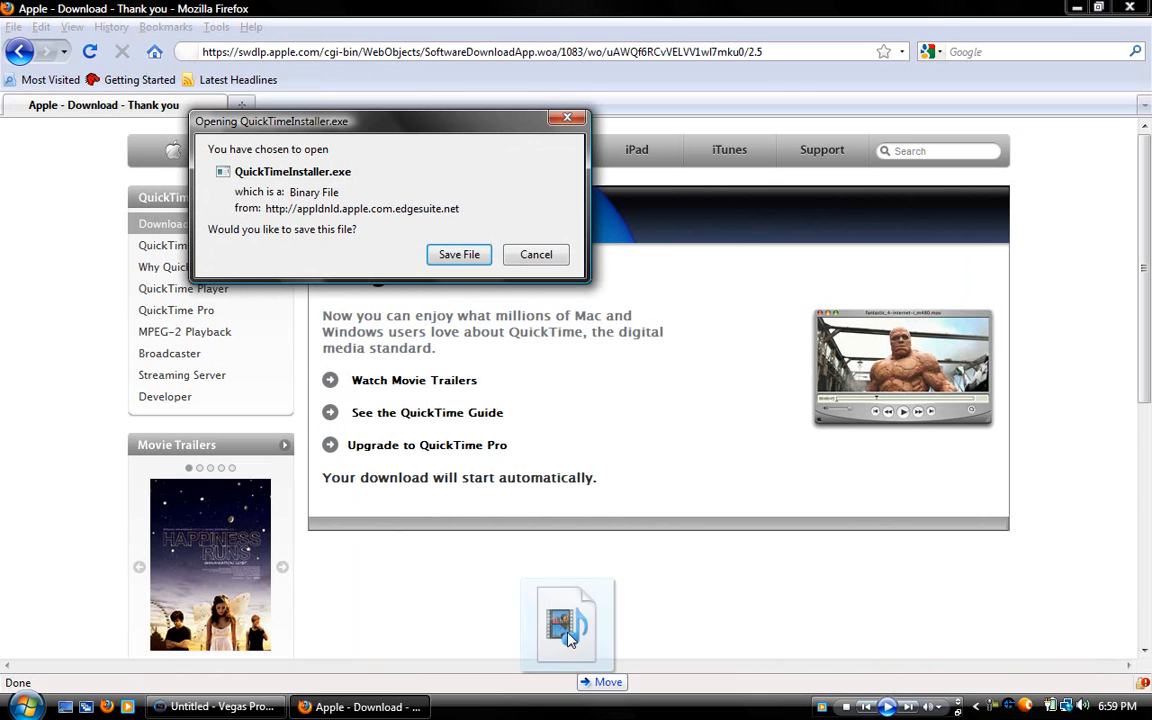
- Save QuickTimeInstaller.exe so the download begins, then return to Vegas Pro
left_click_drag(568, 624, 468, 216)
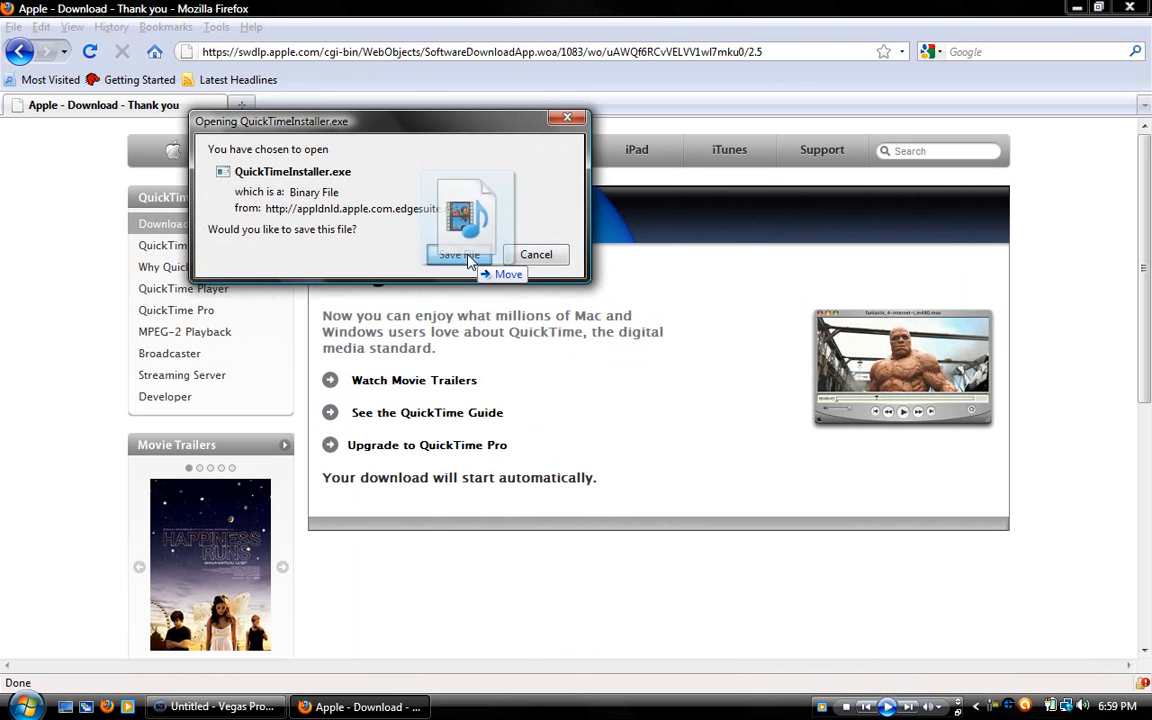
left_click(456, 254)
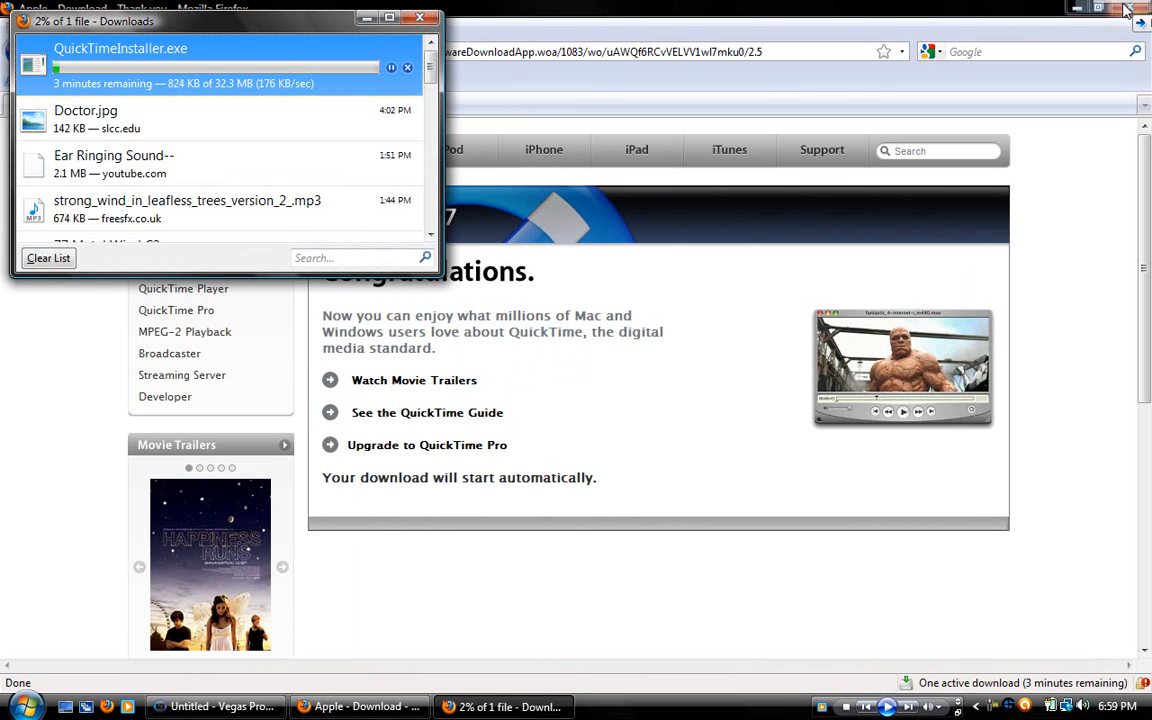
left_click(218, 706)
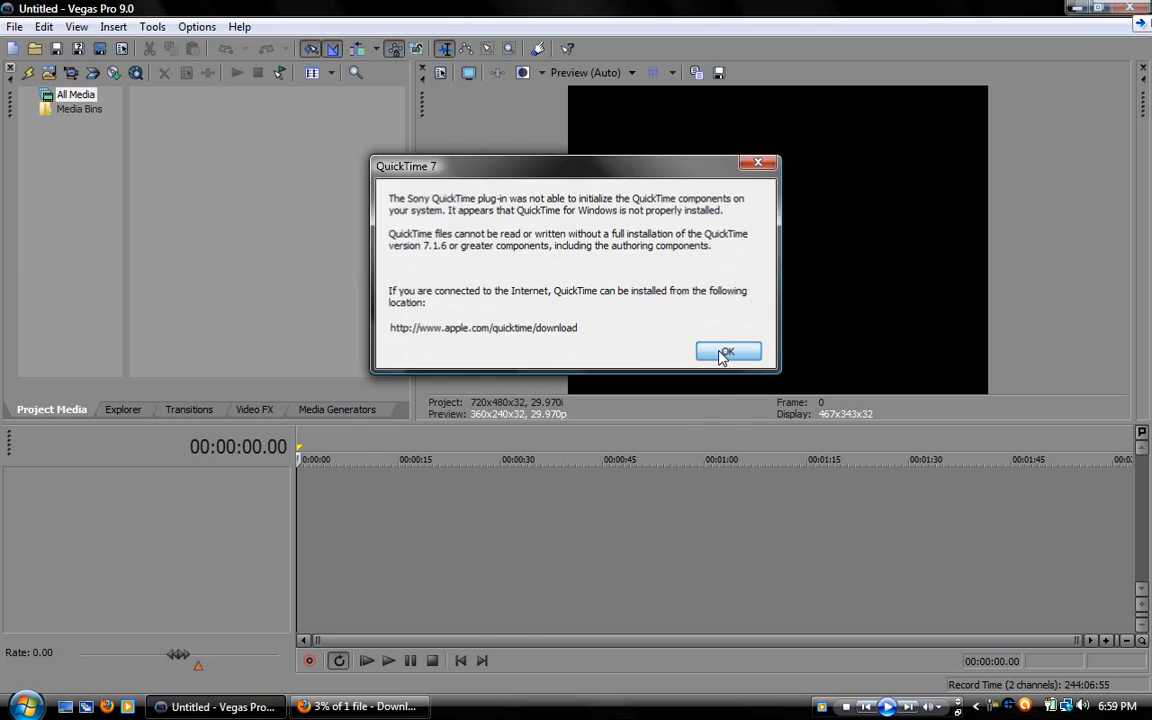
- Dismiss the QuickTime 7 error dialog in Vegas Pro
left_click(728, 352)
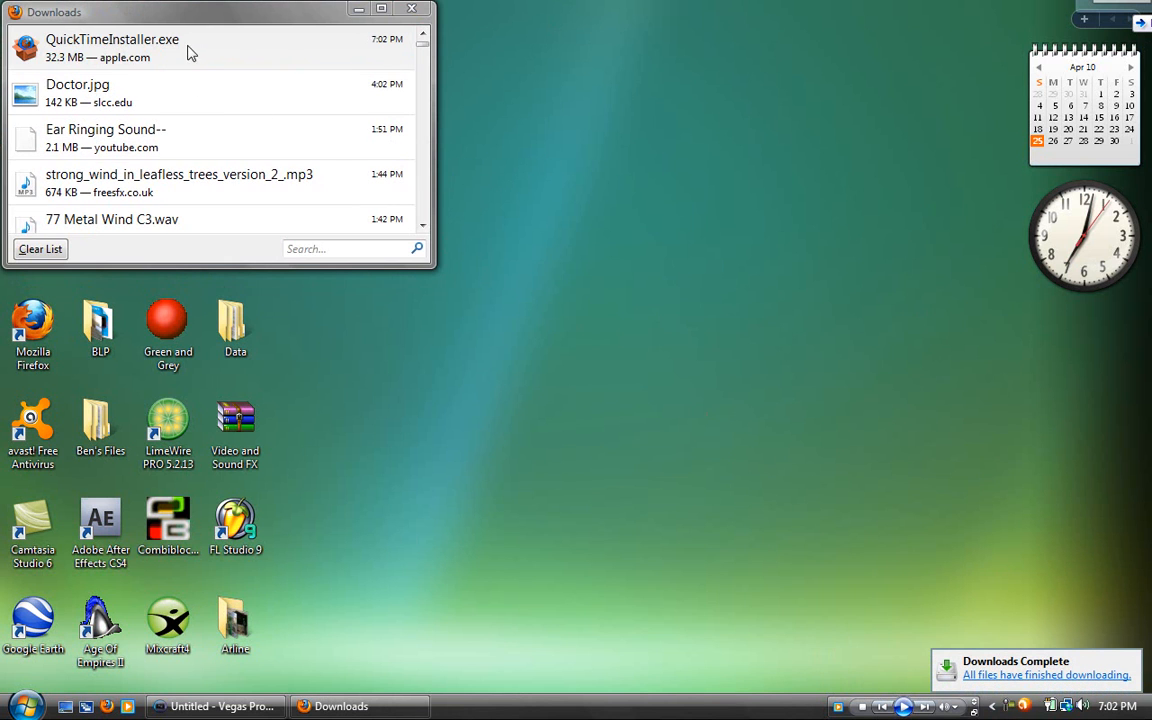
- Run QuickTimeInstaller.exe from Firefox's Downloads, allowing it past the Windows security warning
right_click(112, 48)
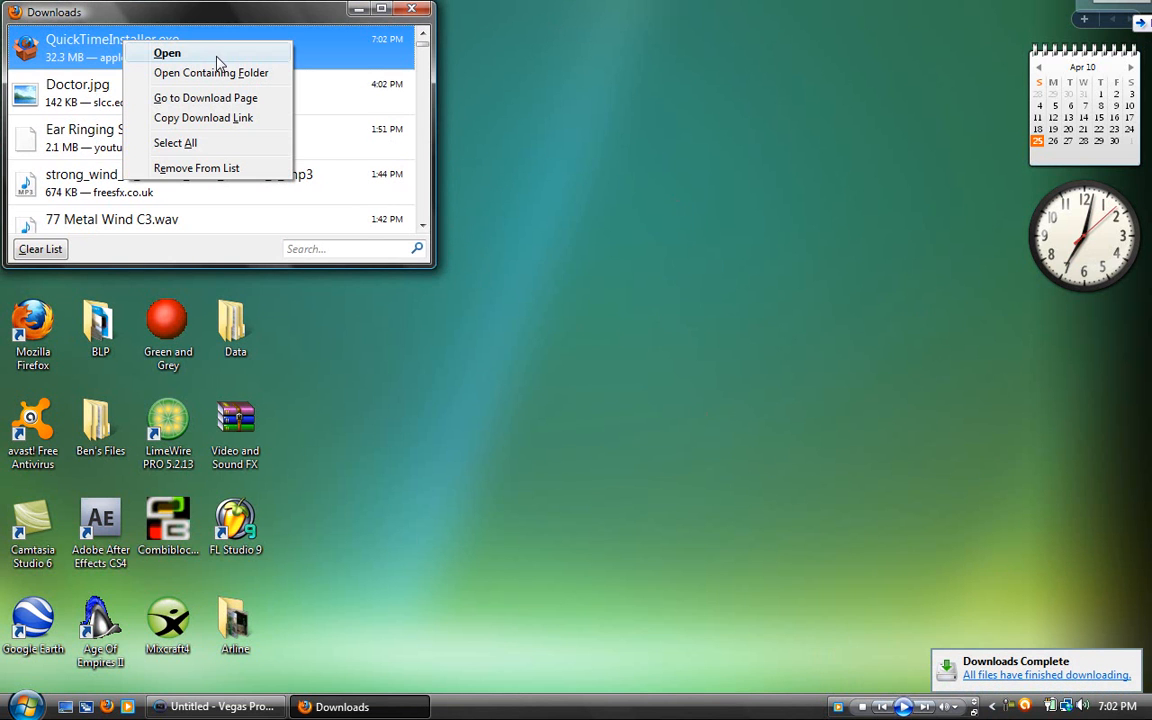
left_click(638, 244)
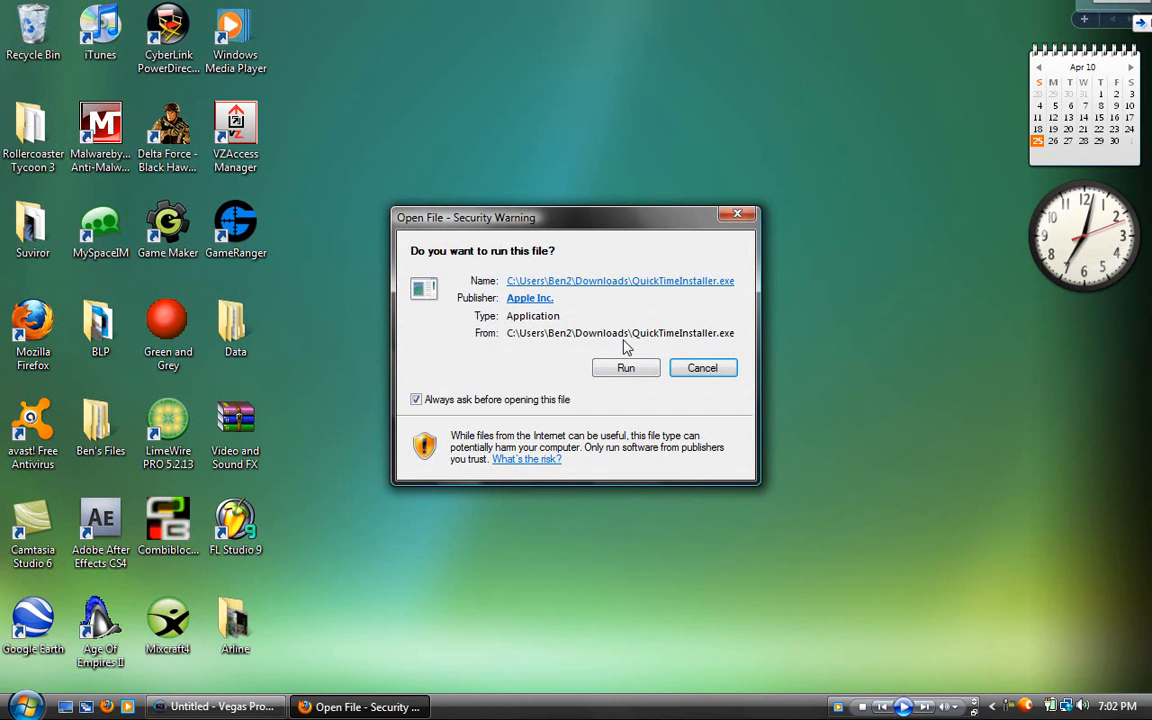
left_click(624, 368)
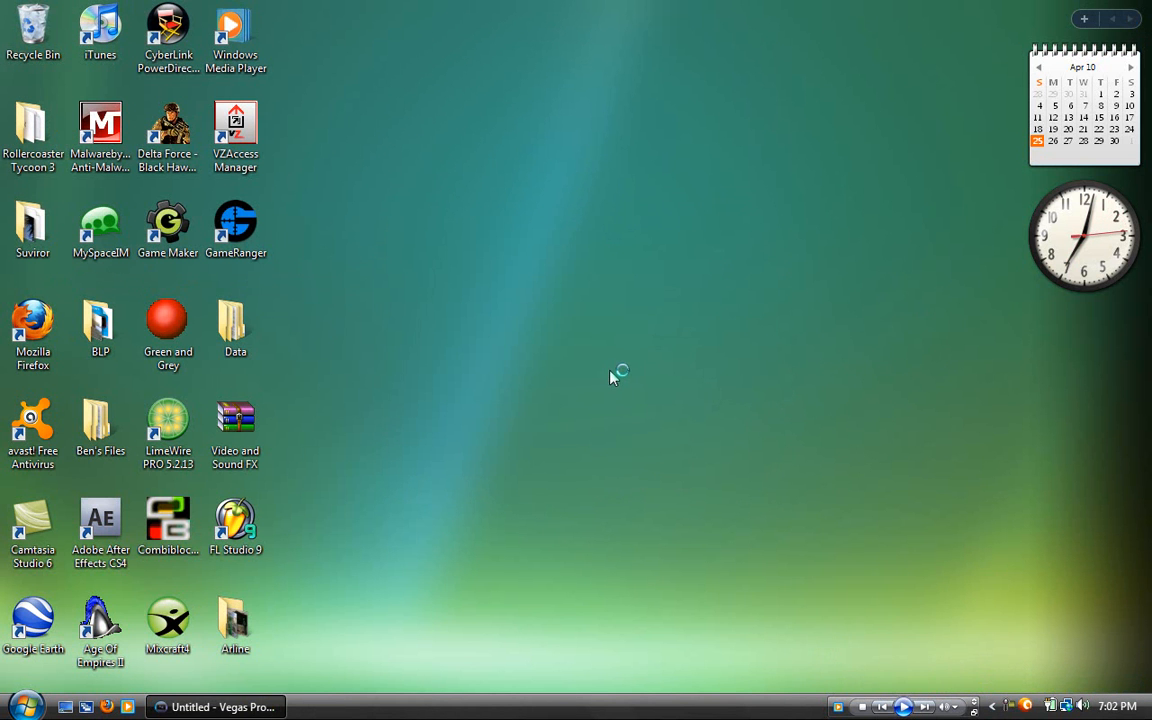
mouse_move(660, 432)
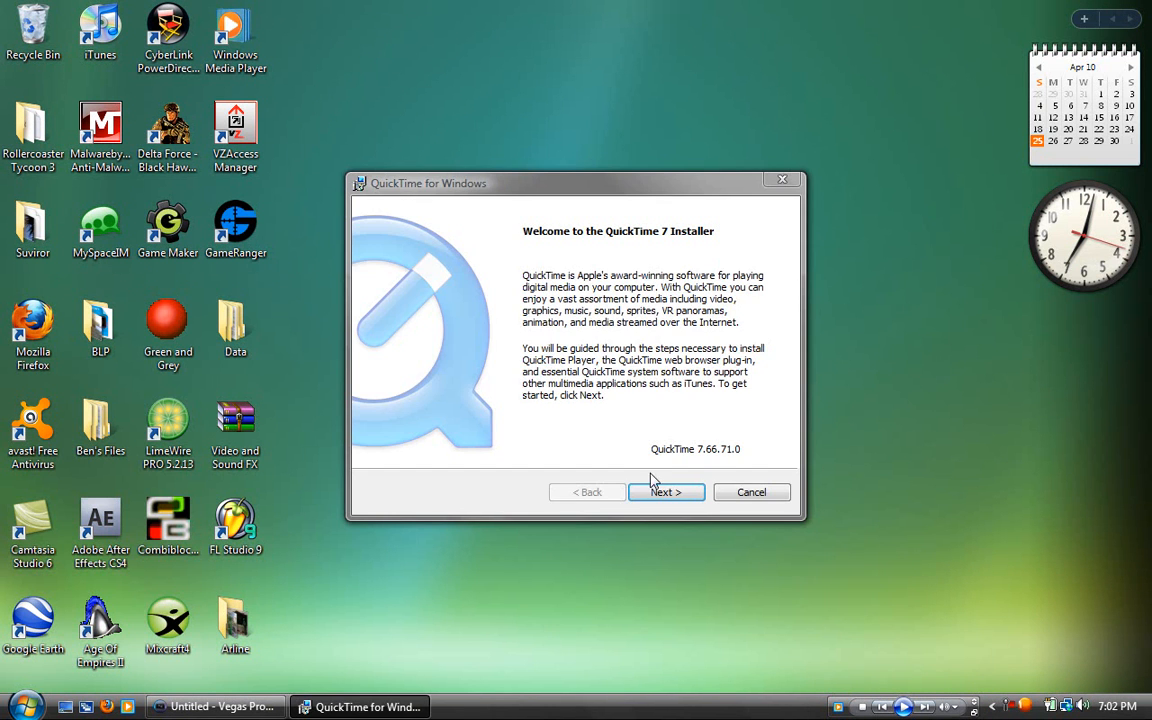
- Install QuickTime 7 to the default folder, accepting the license, and decline the QuickTime Pro upgrade
left_click(664, 492)
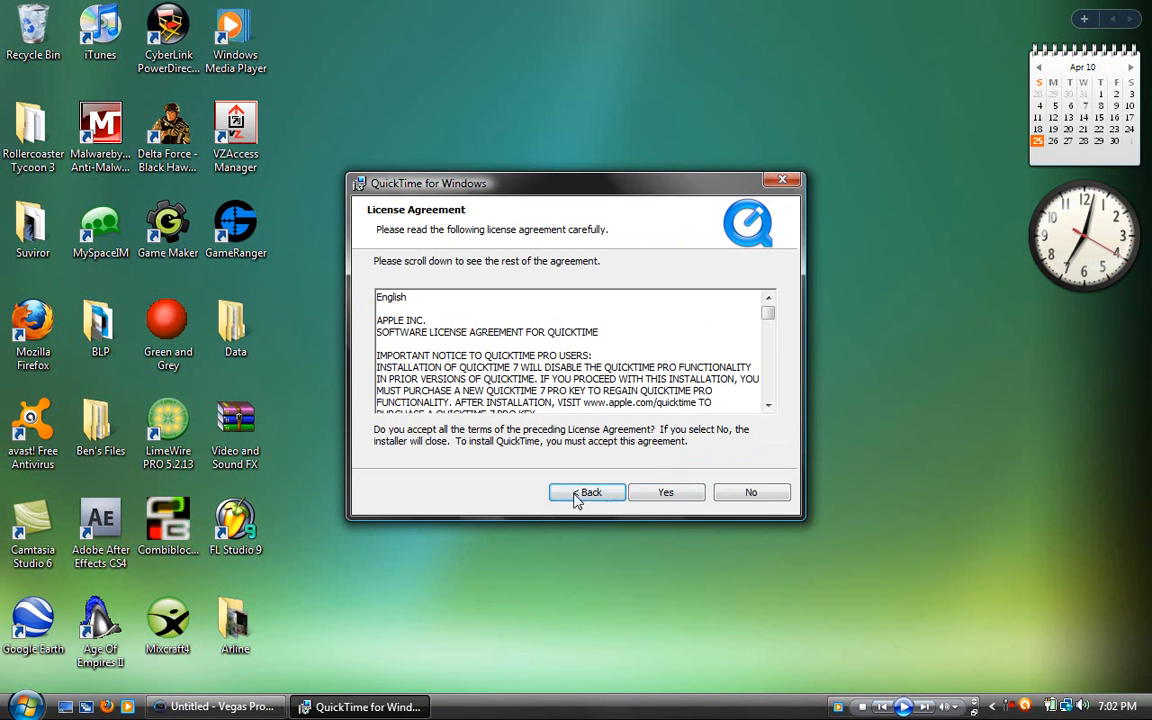
left_click(666, 492)
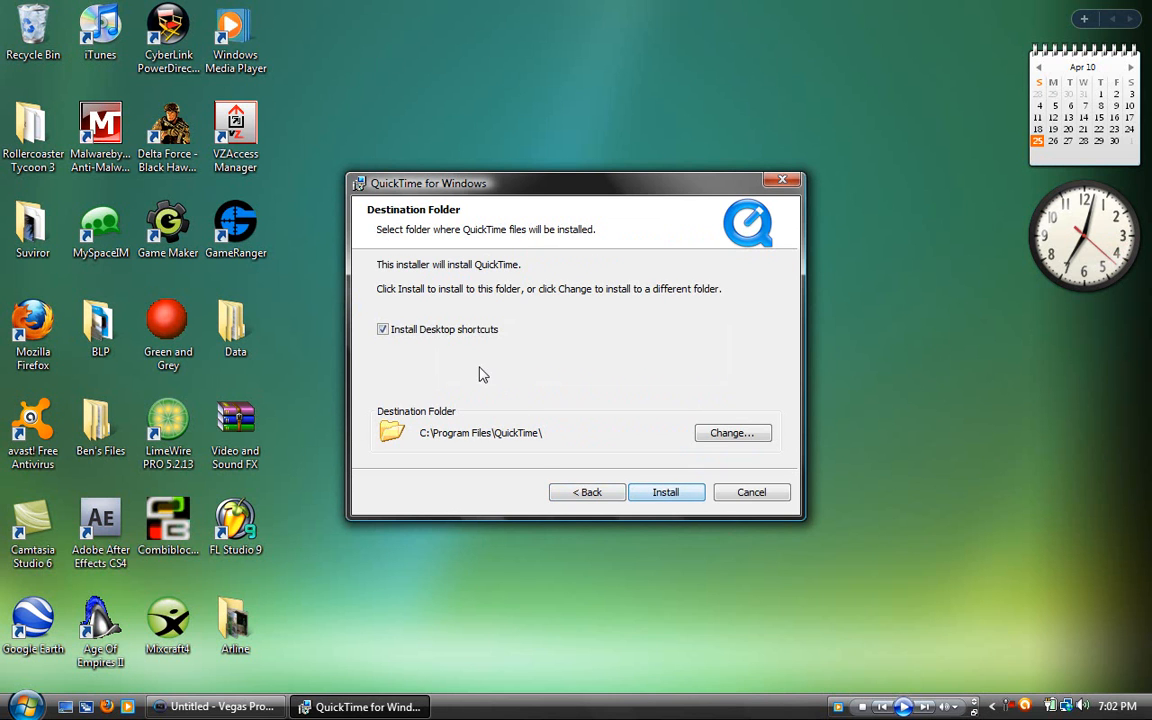
left_click(664, 492)
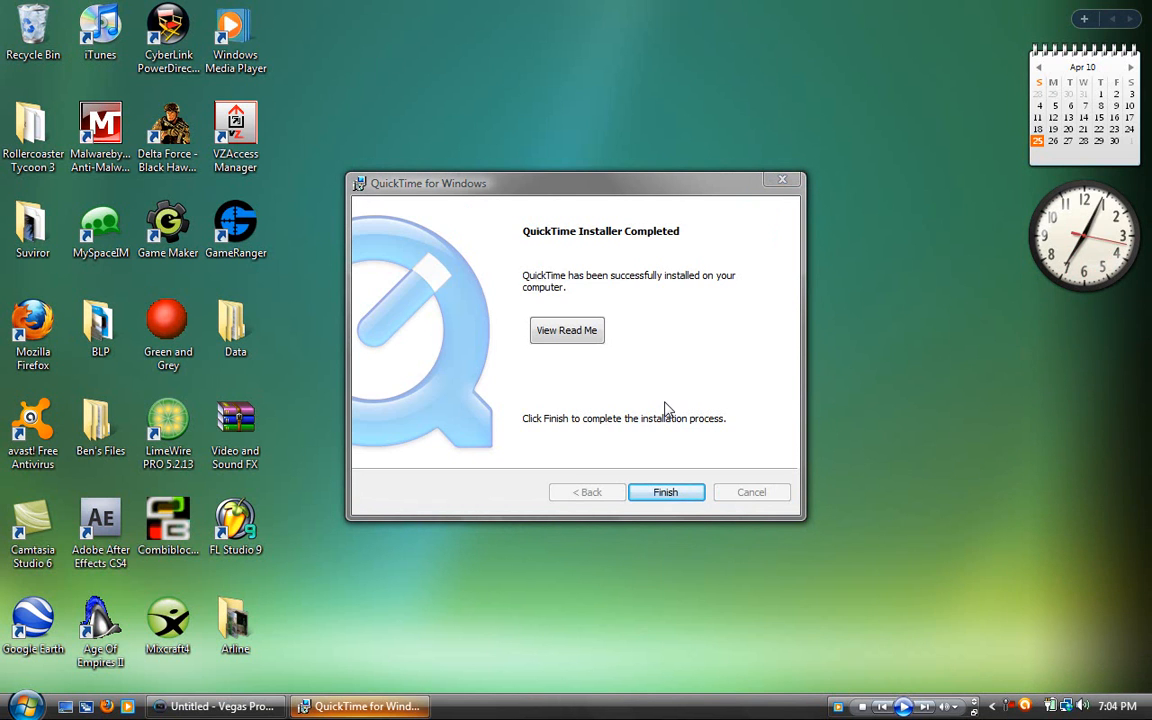
mouse_move(558, 388)
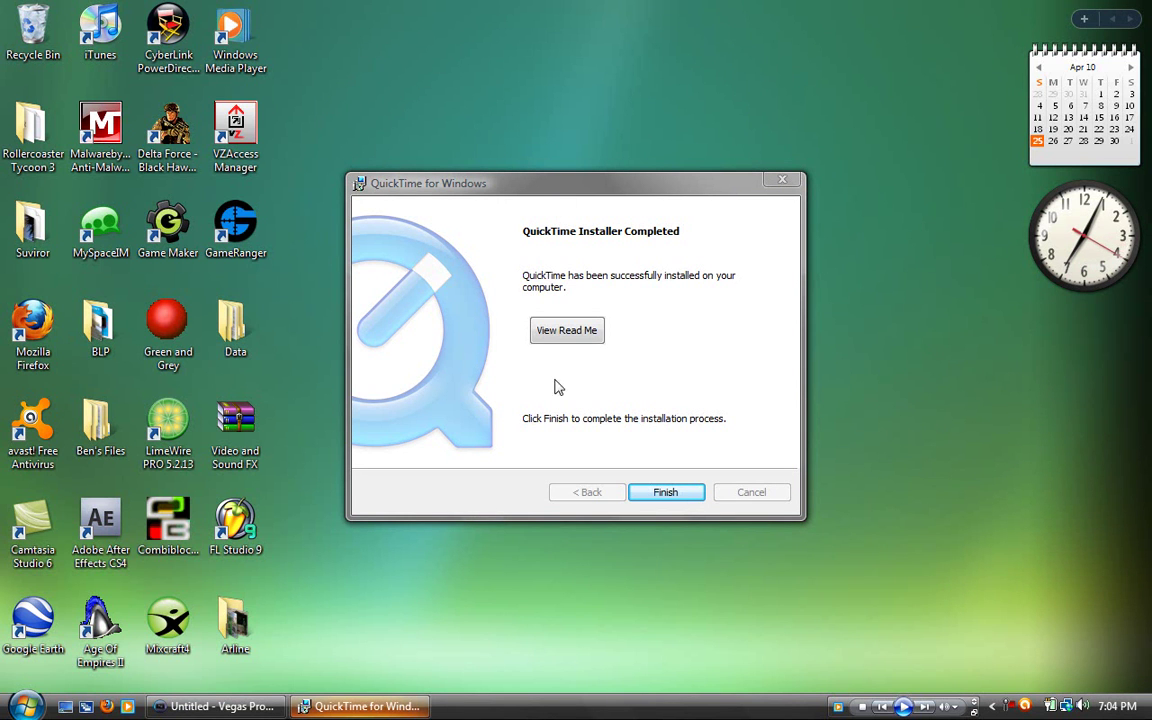
mouse_move(436, 340)
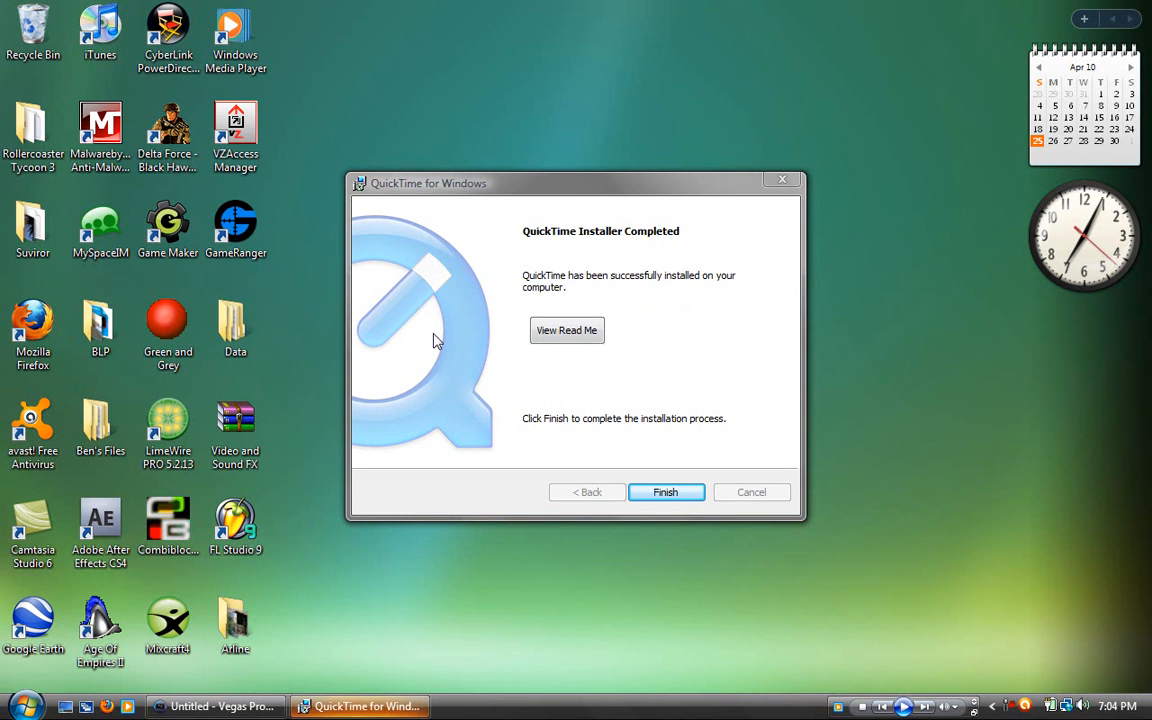
left_click(664, 492)
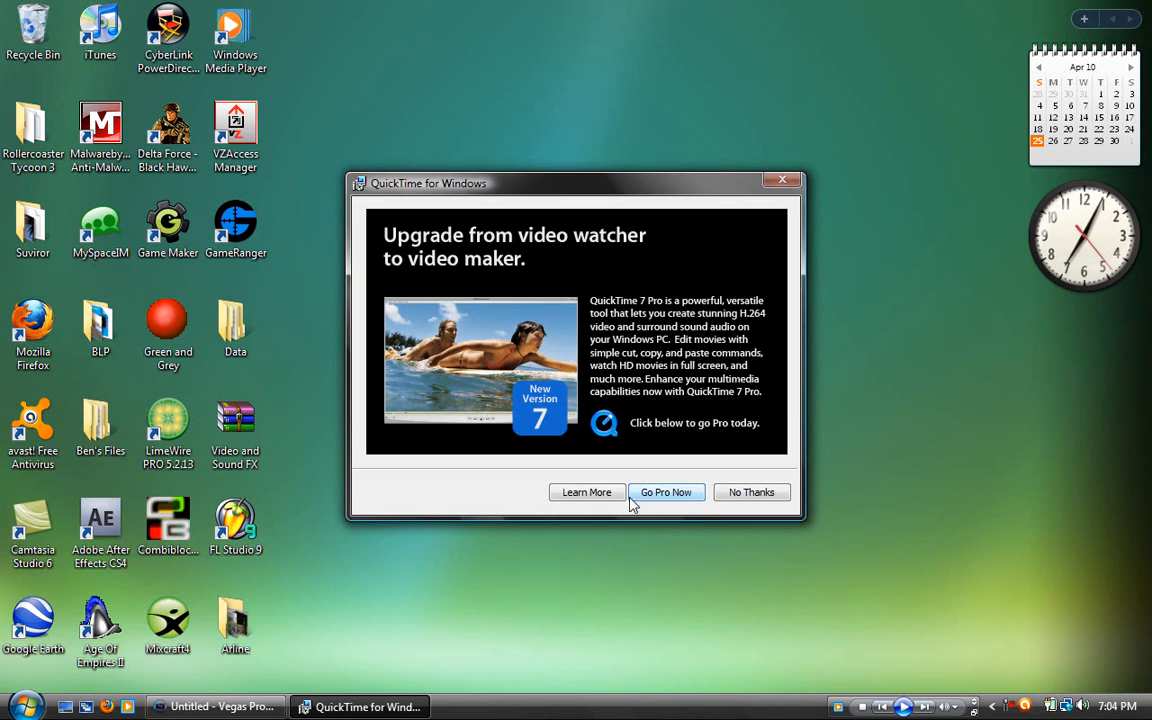
left_click(752, 492)
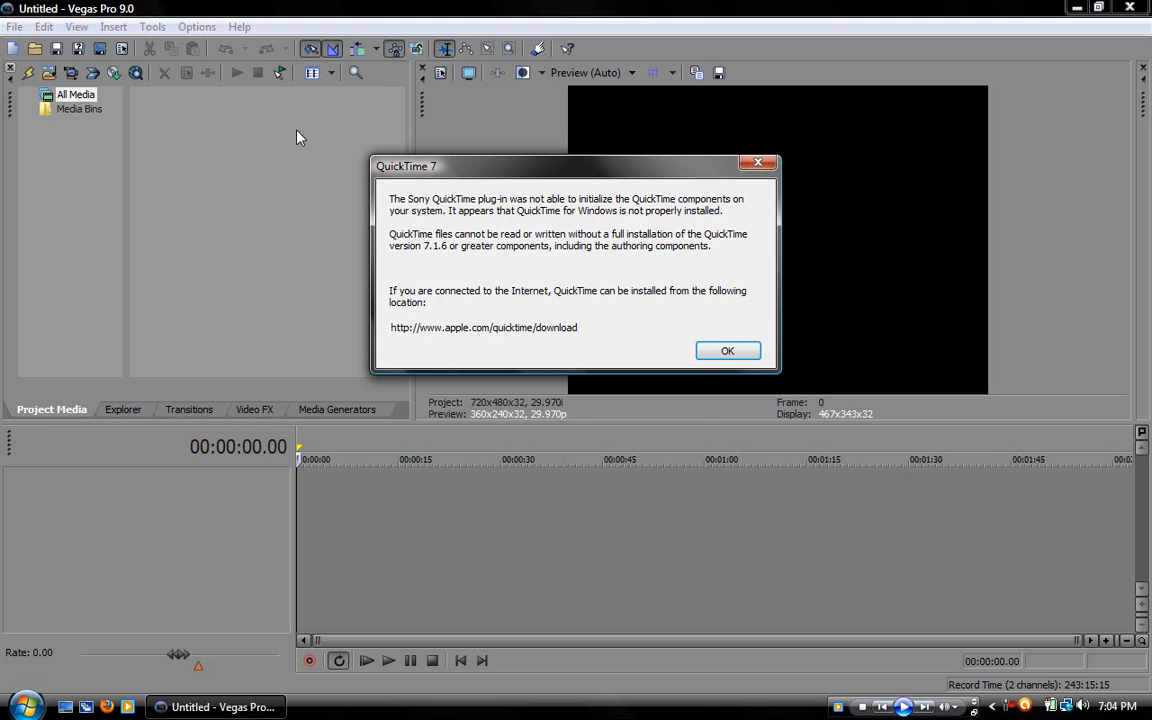
- Dismiss the QuickTime error, move the .mov clip into a desktop folder and restore Vegas Pro
left_click(728, 350)
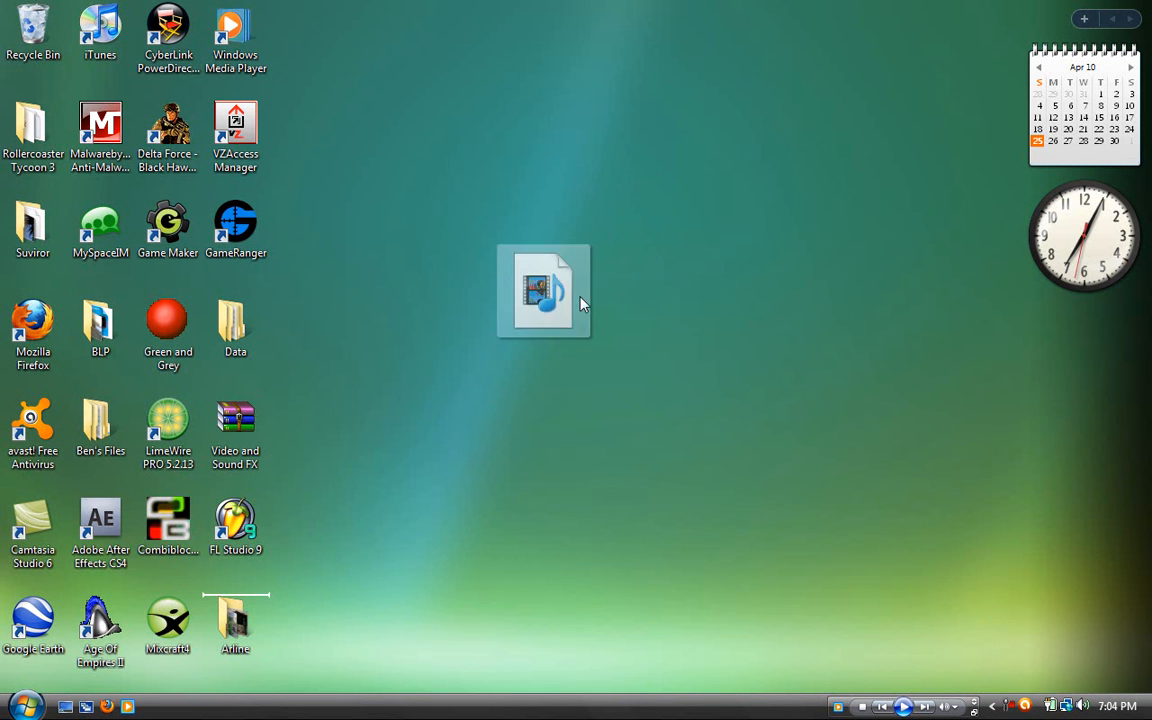
left_click_drag(544, 290, 352, 418)
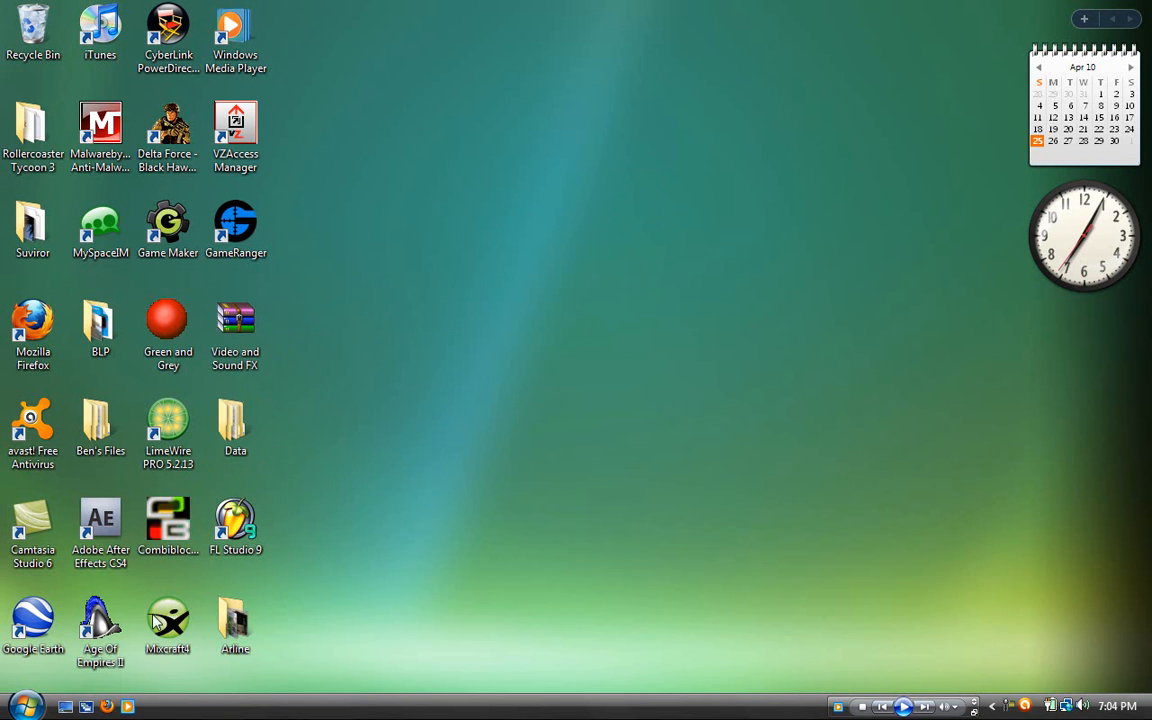
left_click(24, 704)
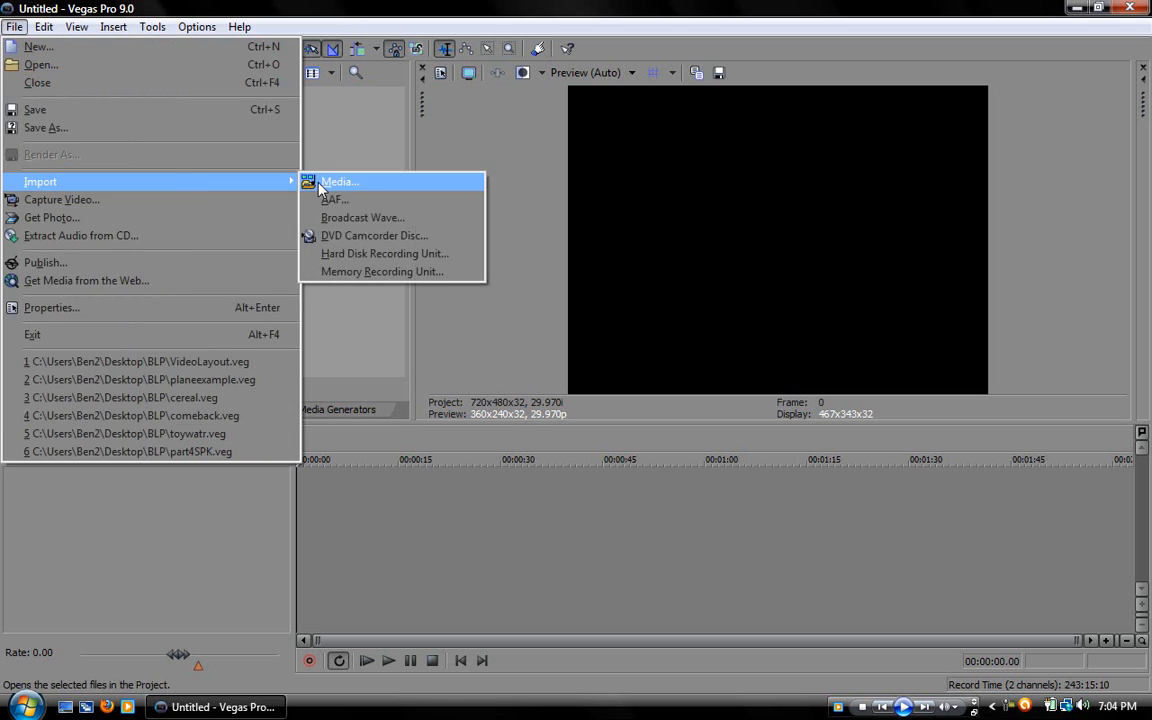
- Import the .mov clip from the Video FX folder into the project media and timeline
left_click(340, 180)
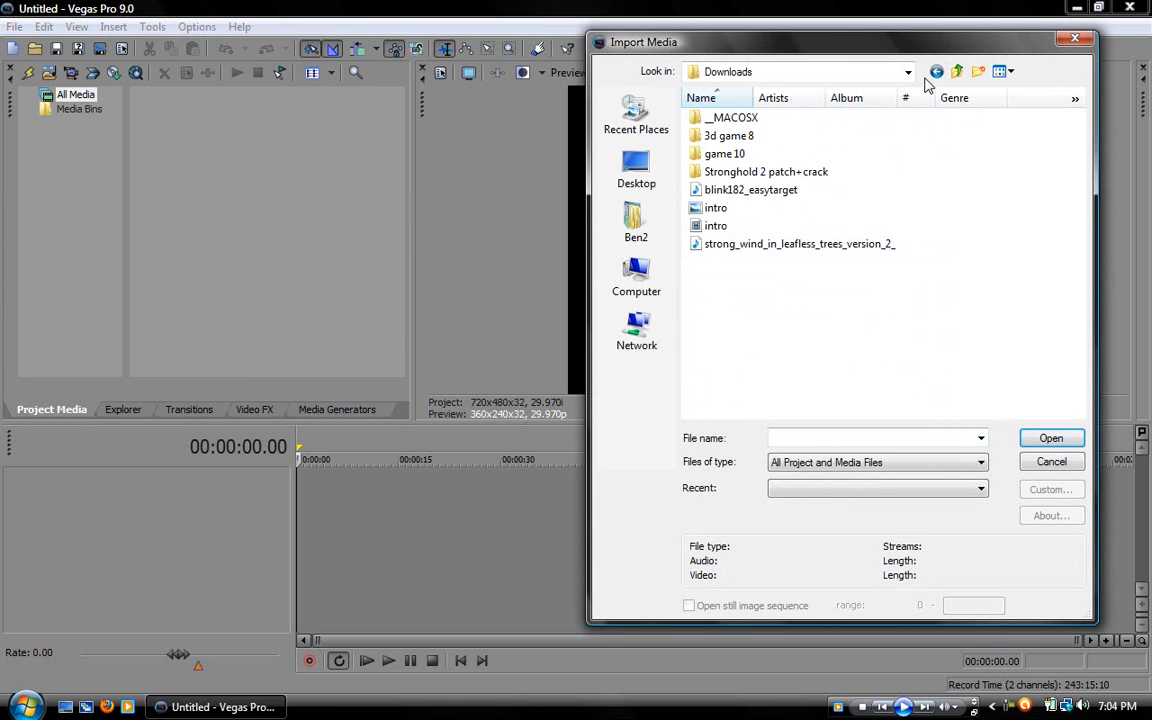
left_click(636, 222)
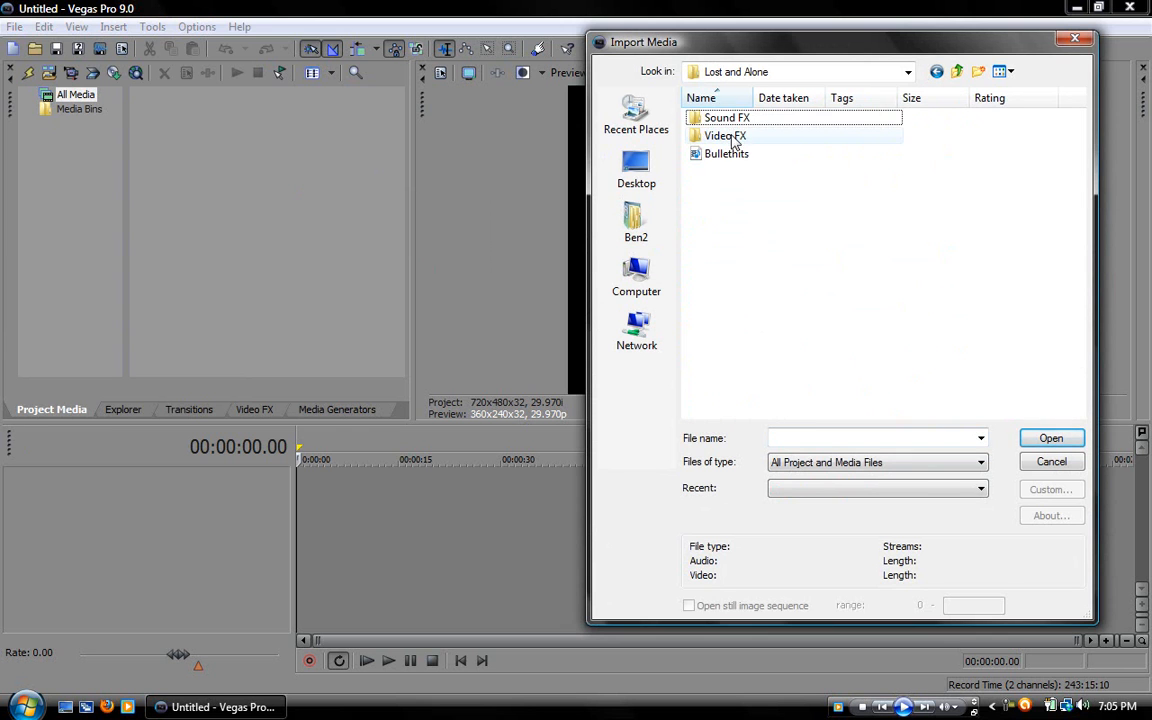
left_click(1052, 438)
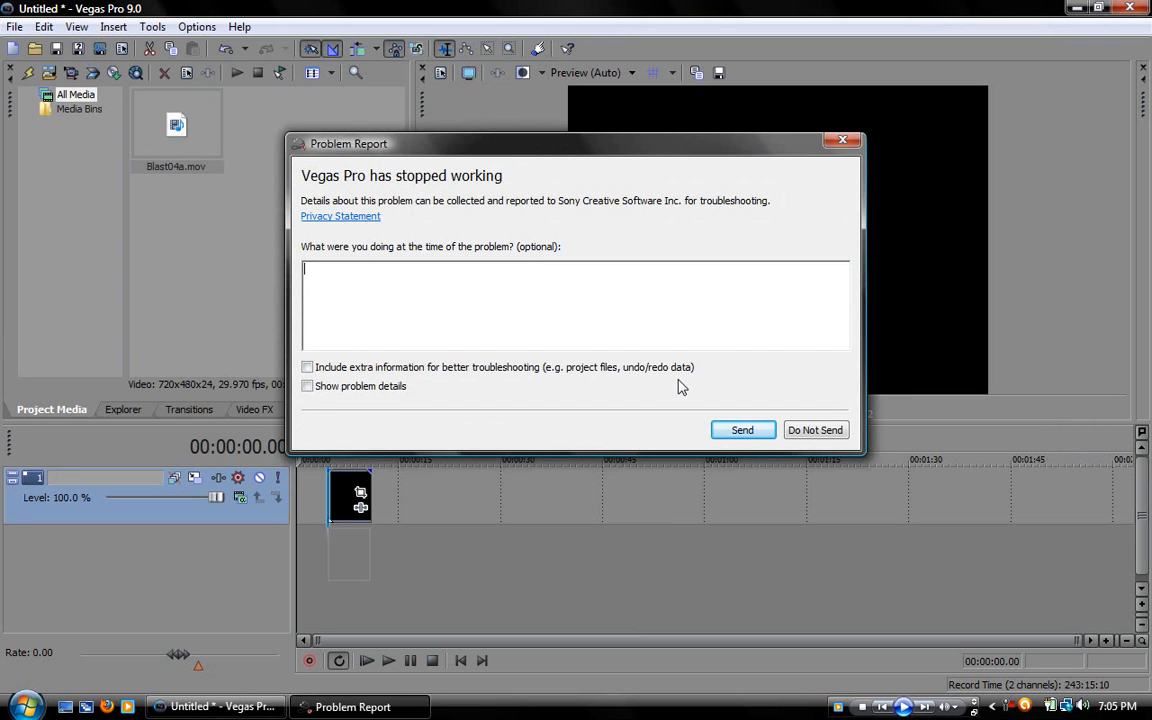
mouse_move(816, 430)
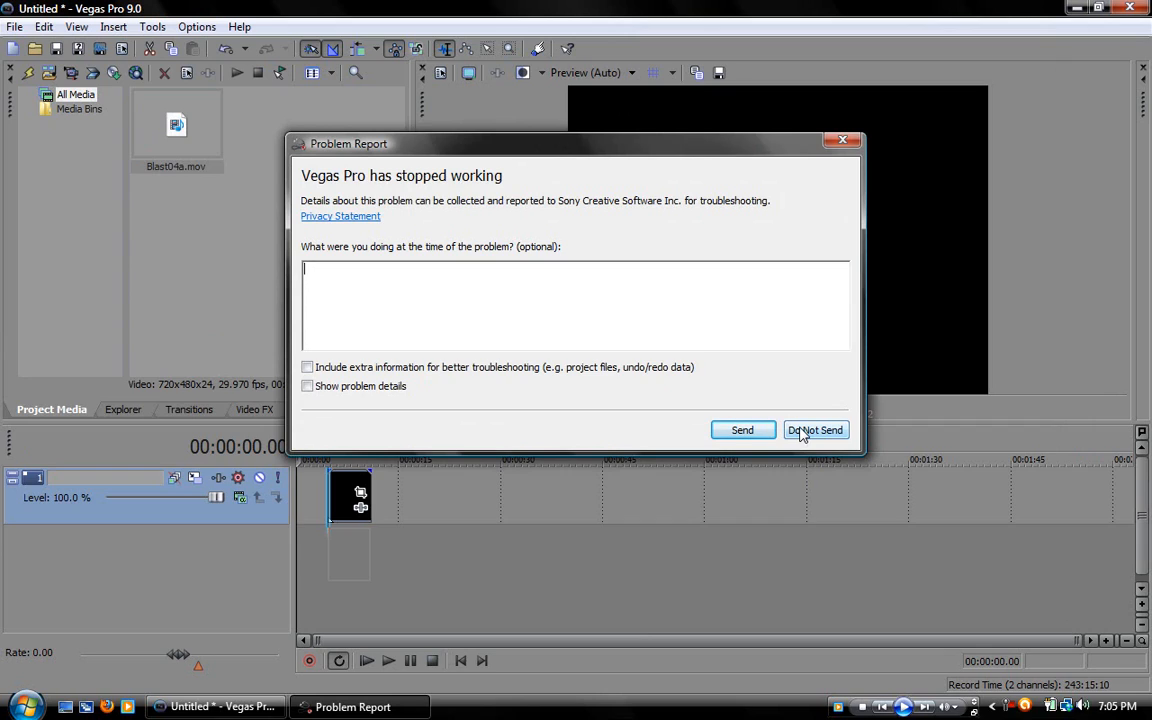